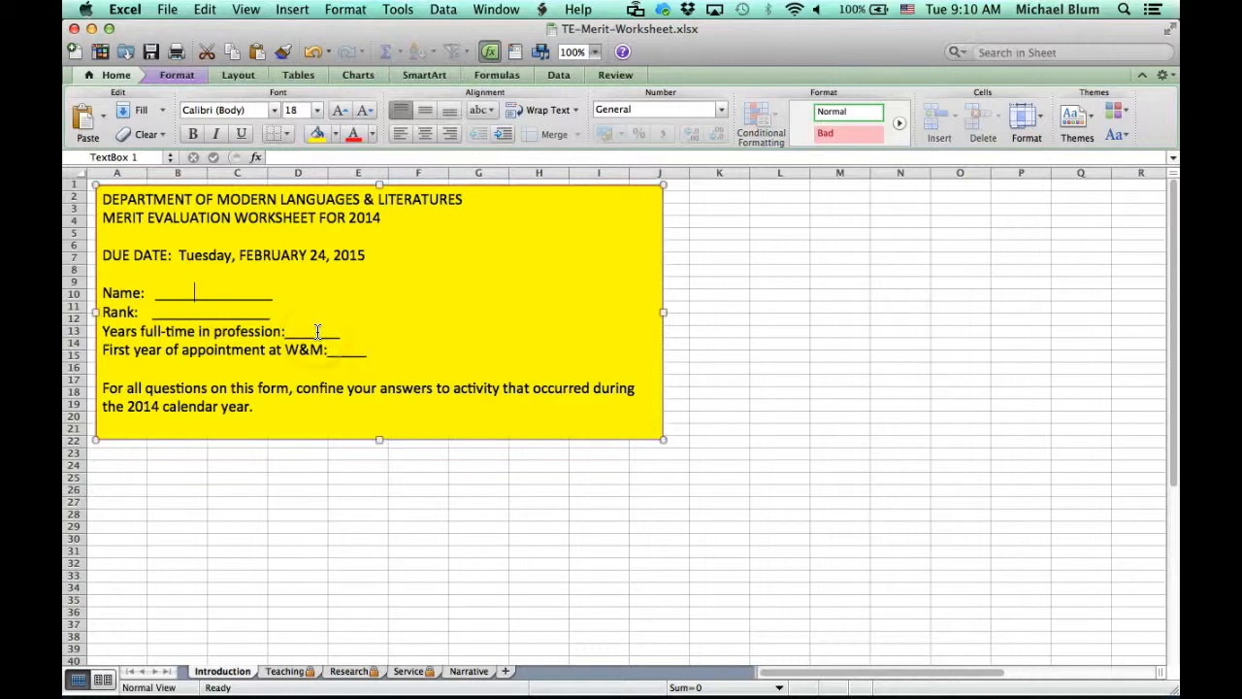
Enter the first name 'Mike' on the Name line of the Introduction text box.
type("Mike")
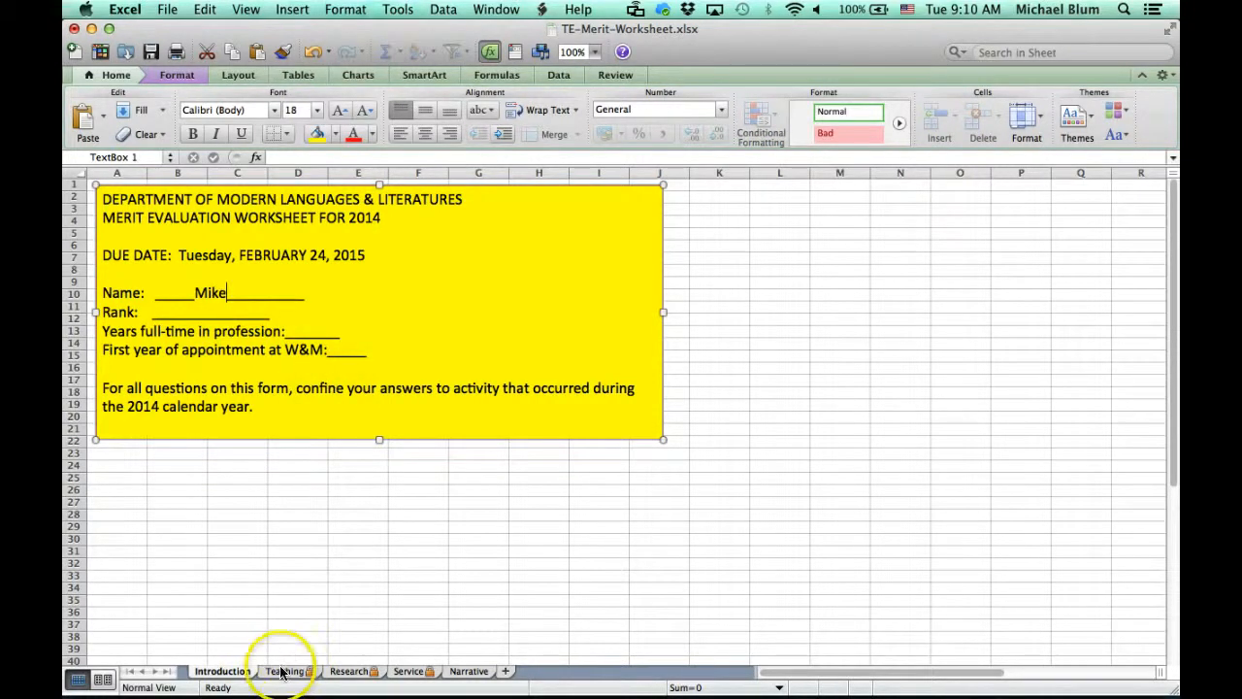
Go to the Teaching sheet and select cell A12 under New Courses.
left_click(283, 672)
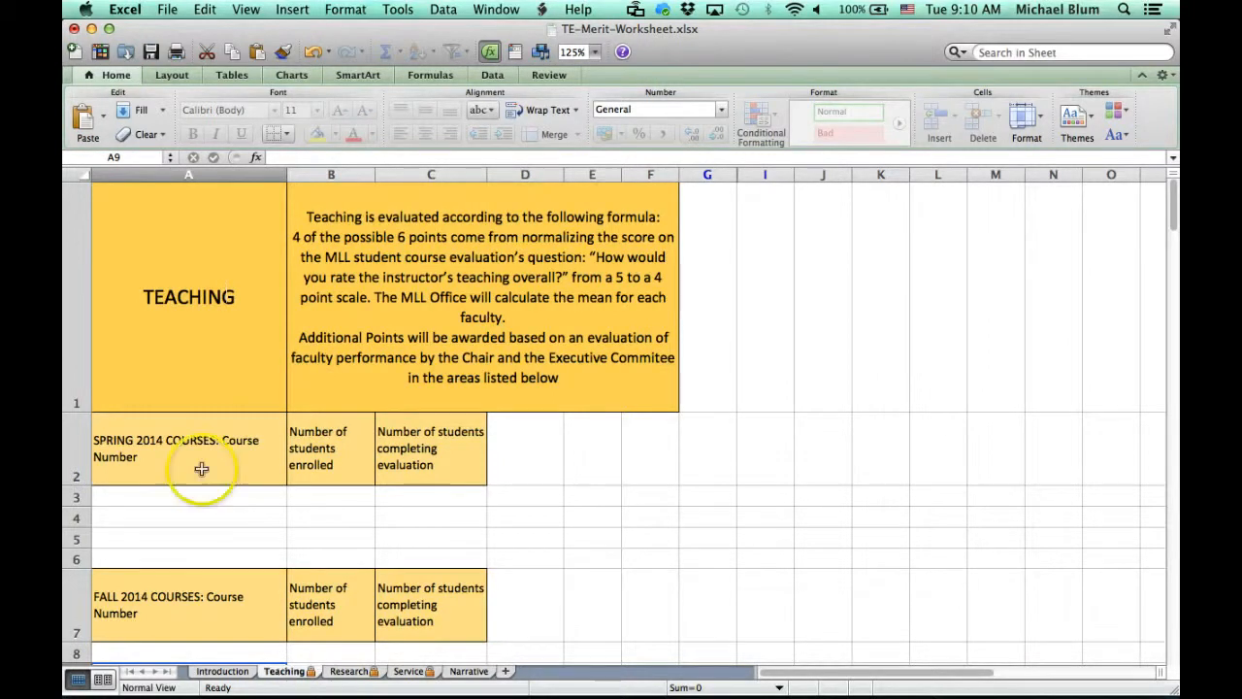
mouse_move(155, 497)
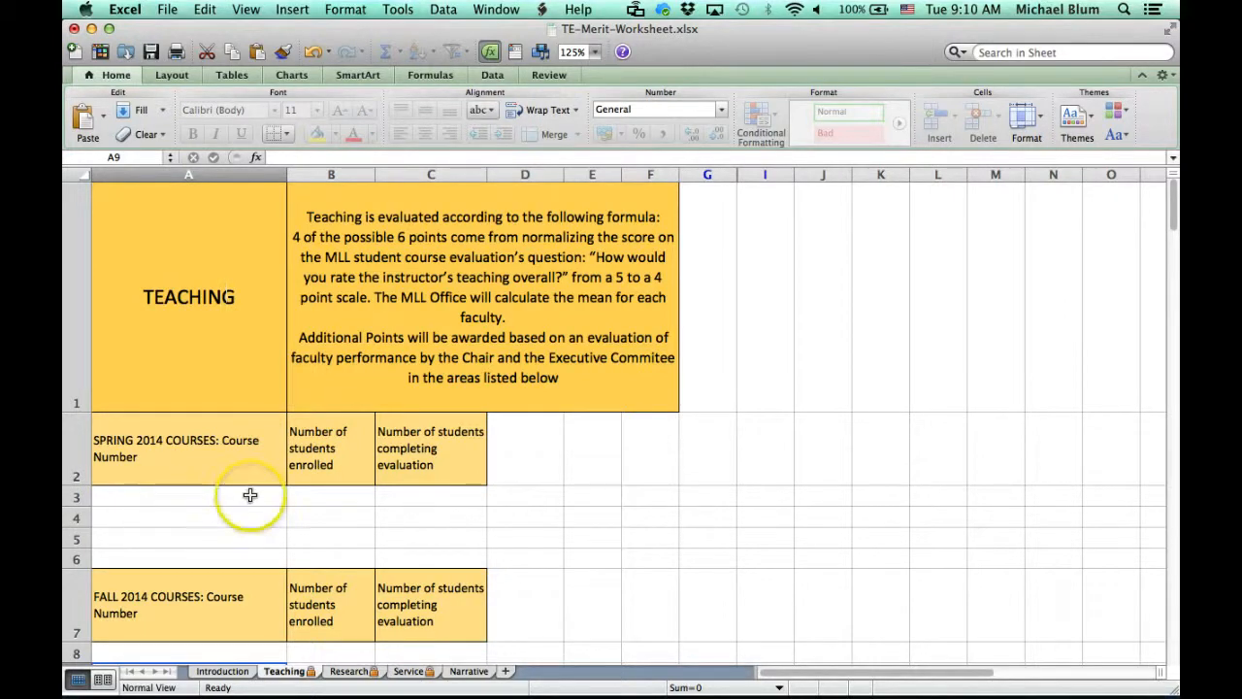
mouse_move(151, 497)
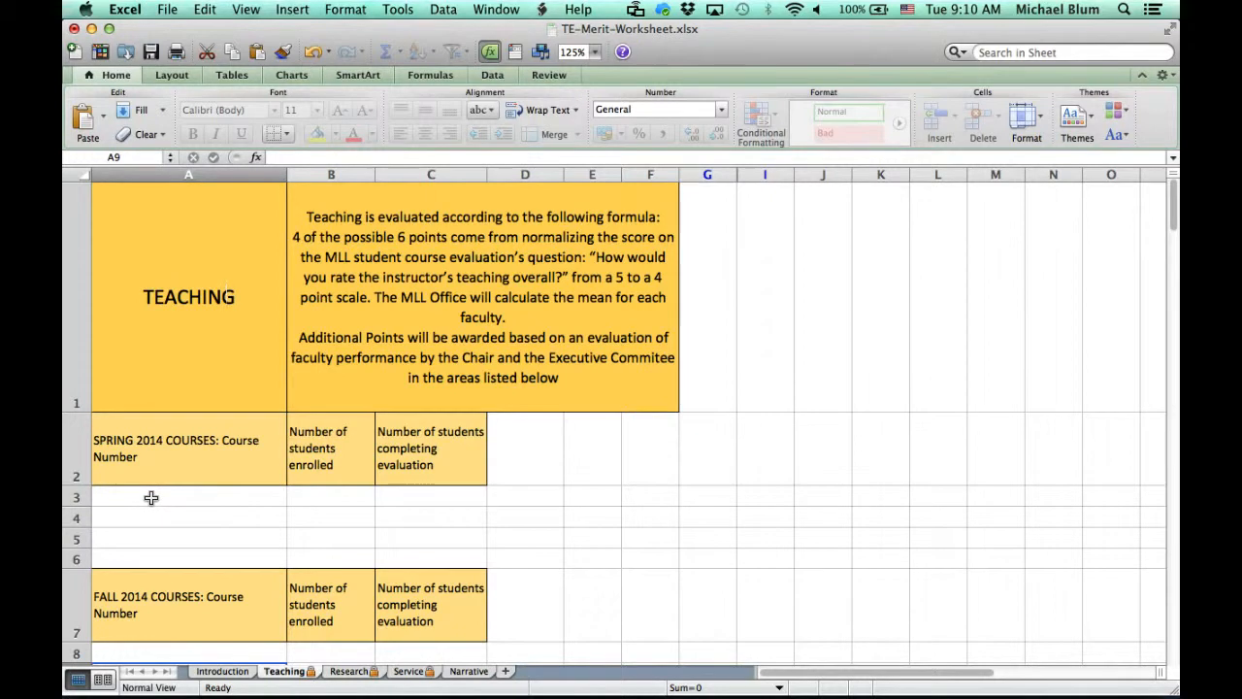
mouse_move(256, 521)
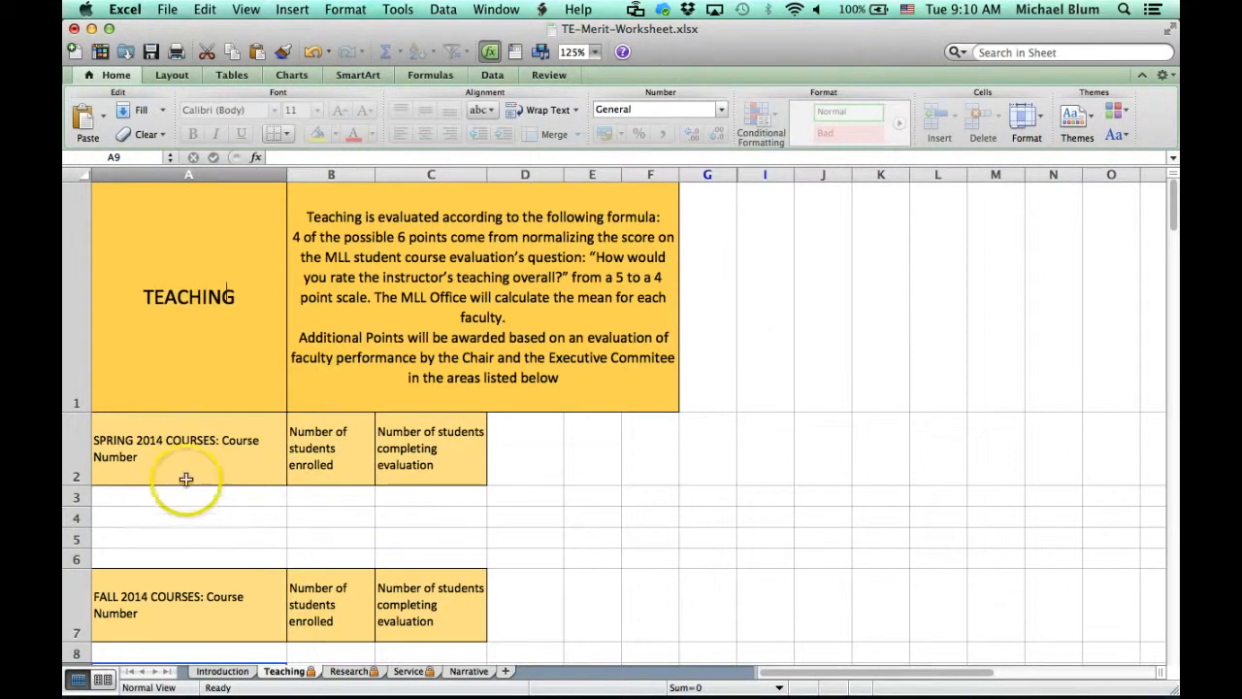
mouse_move(307, 497)
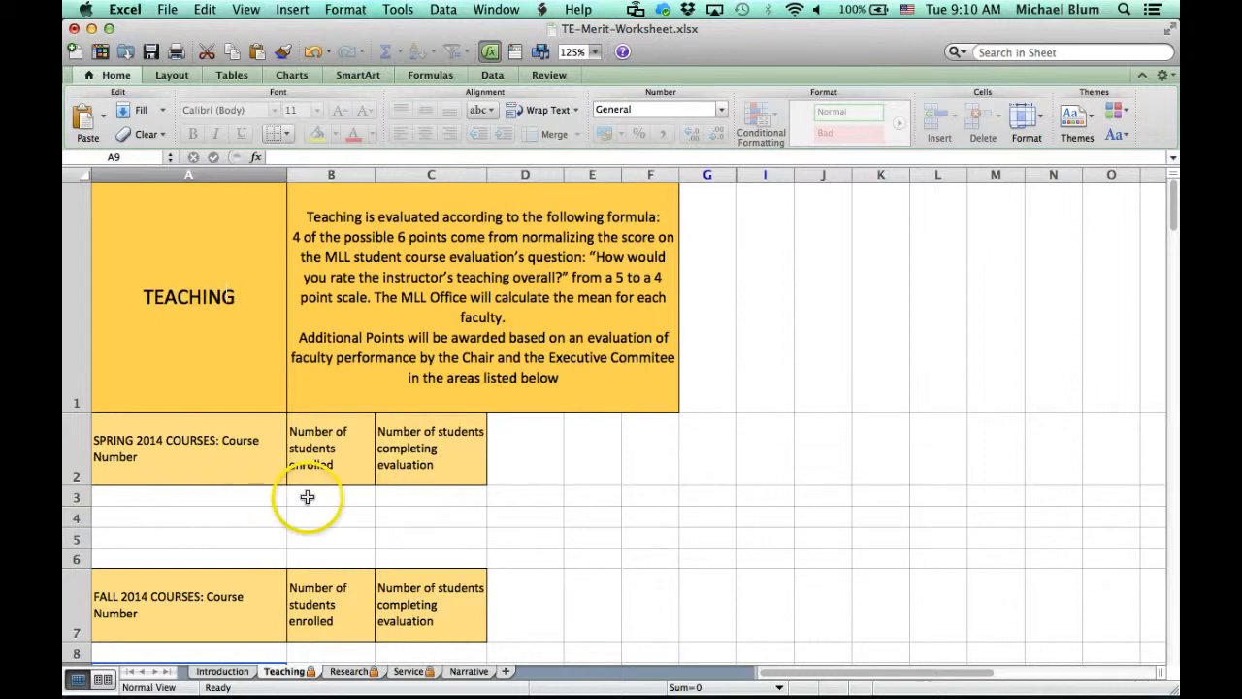
mouse_move(989, 381)
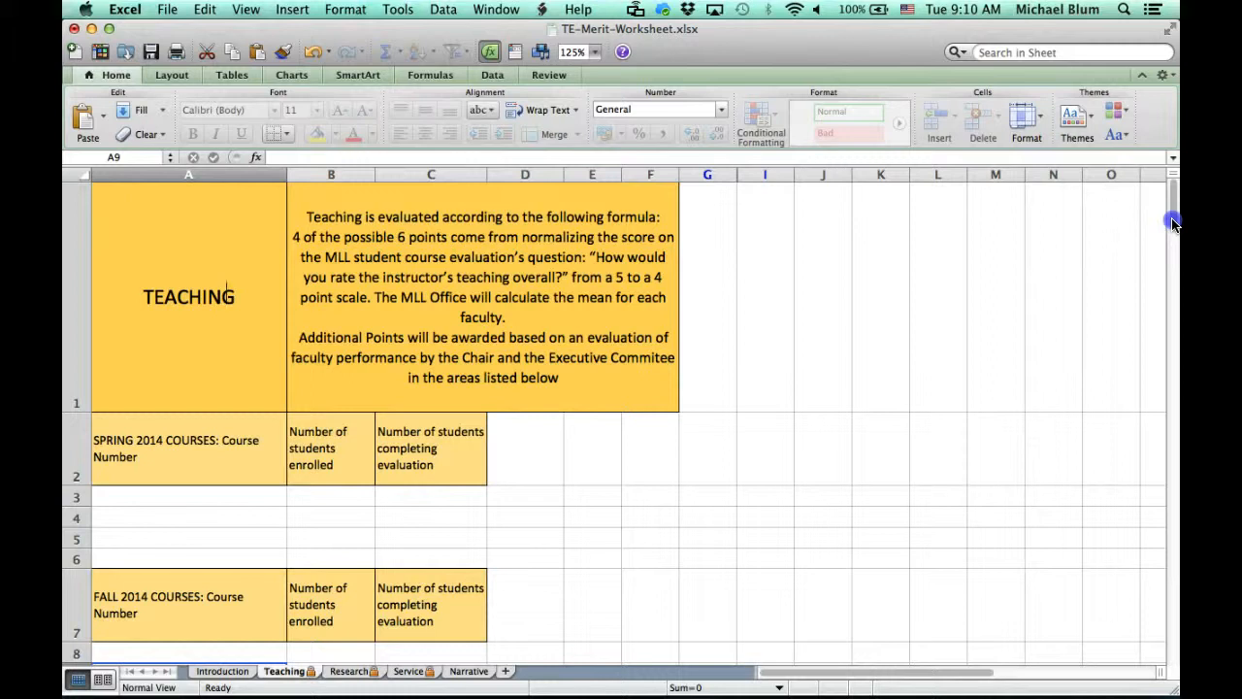
scroll("down", 3)
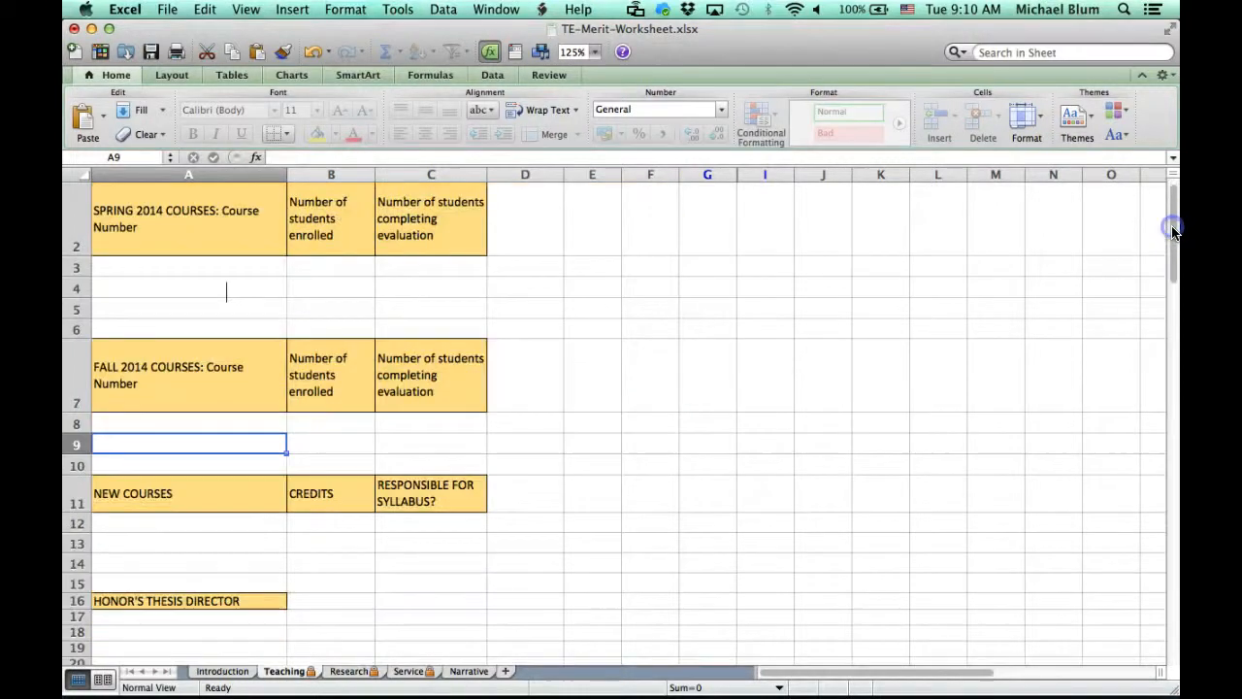
mouse_move(691, 539)
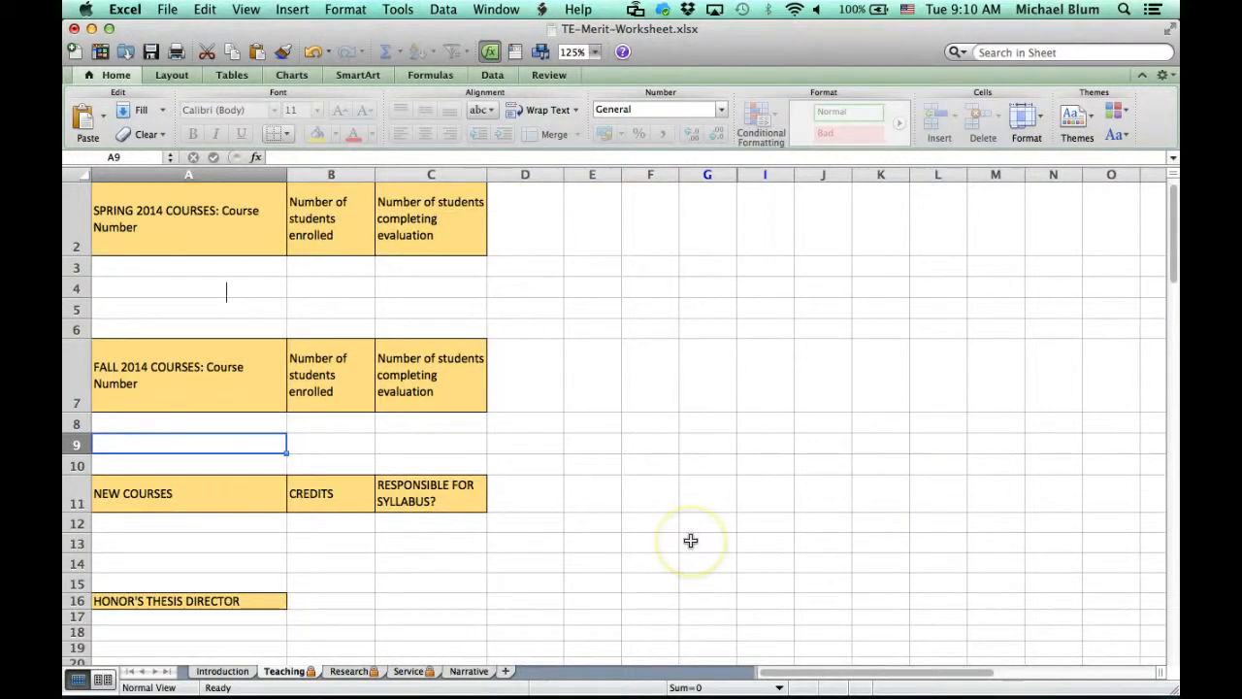
left_click(165, 524)
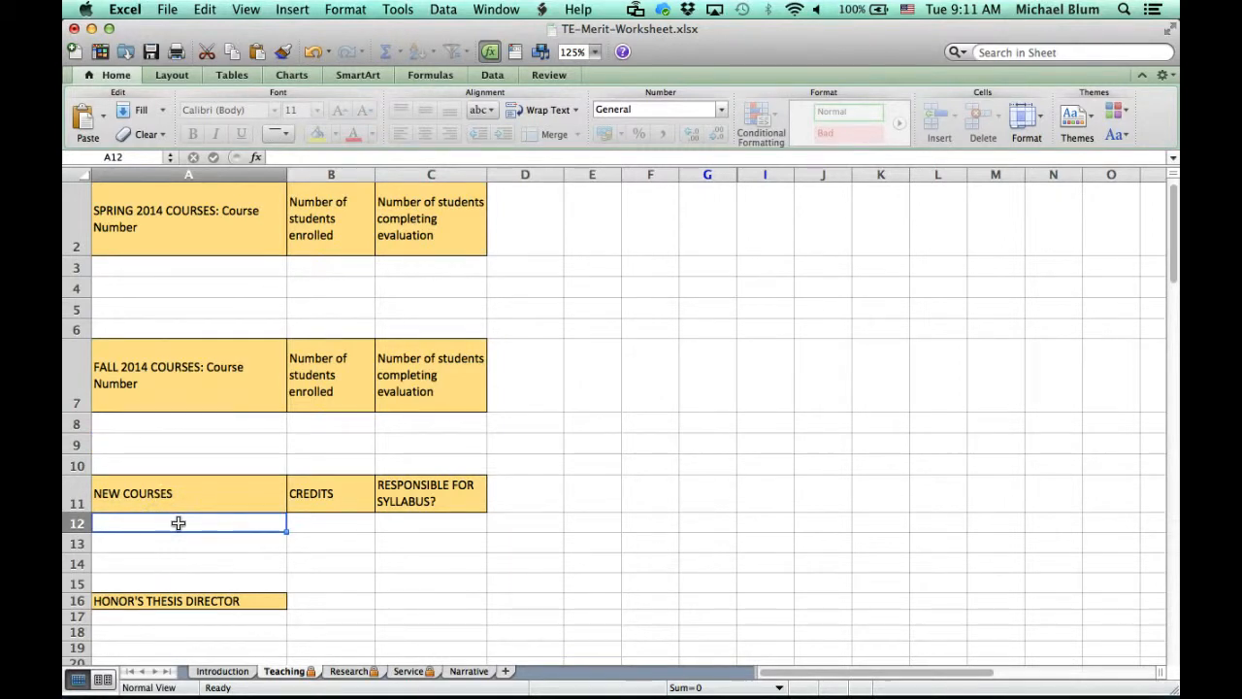
Enter 'New Course 1' with 3 credits and YES for syllabus responsibility in row 12.
type("New Course 1")
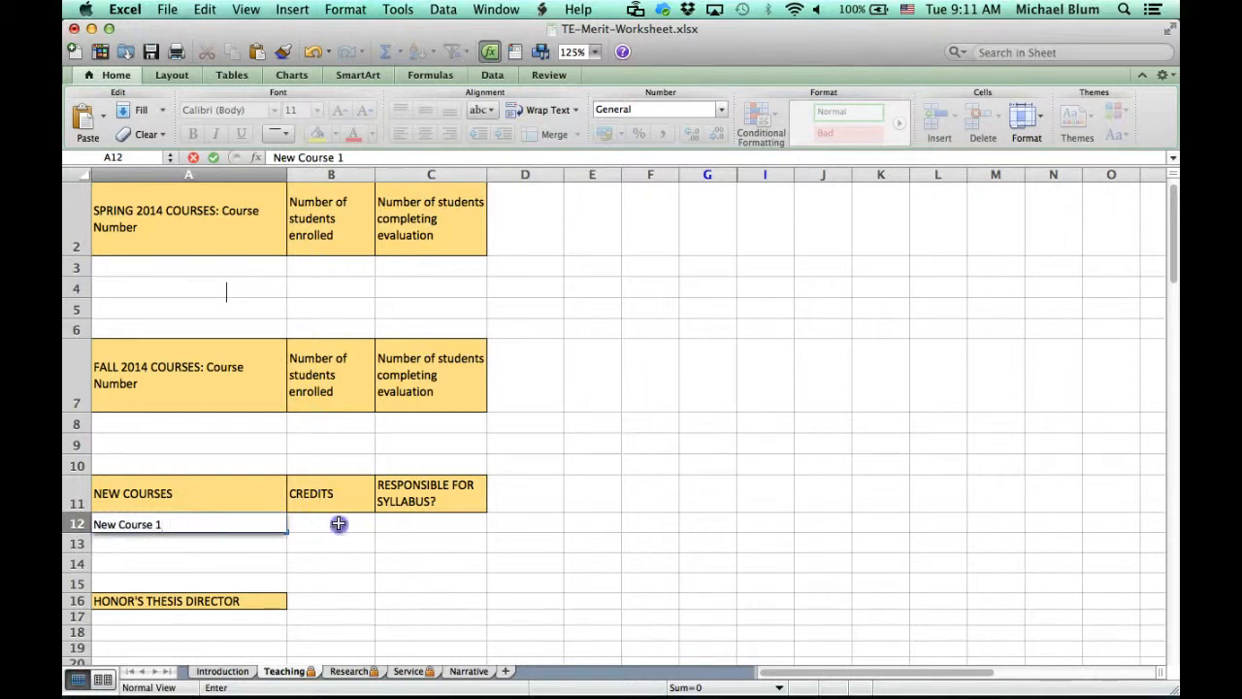
left_click(330, 524)
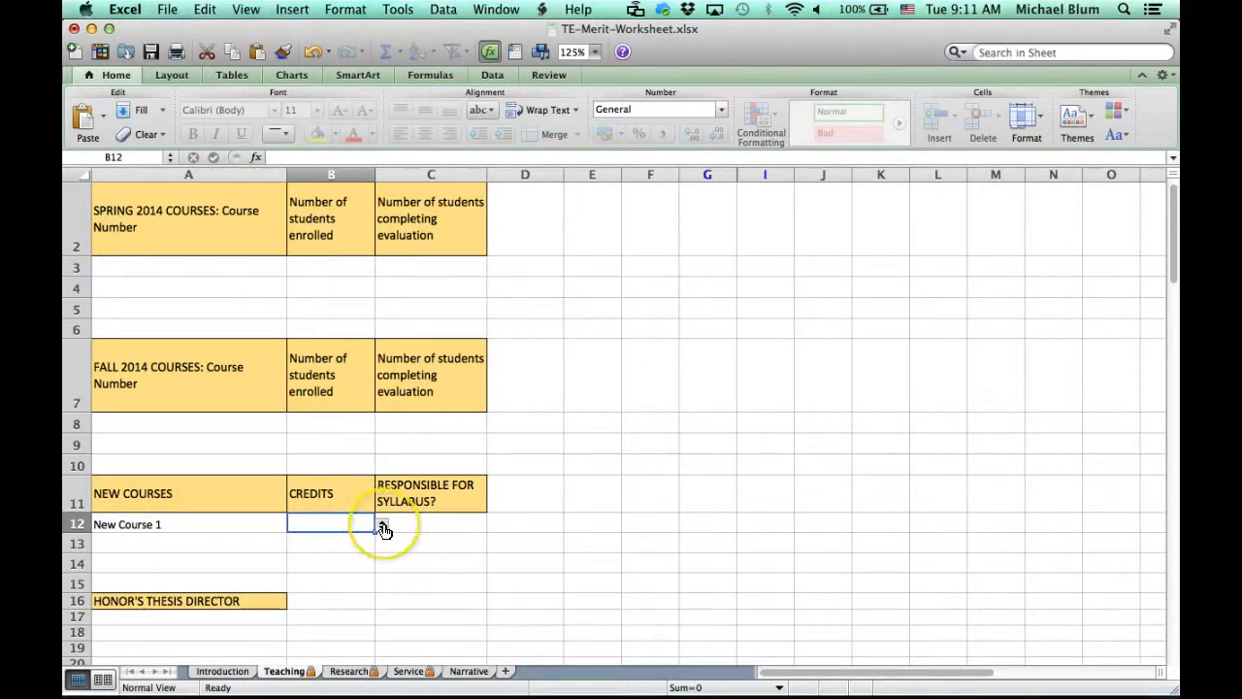
left_click(382, 524)
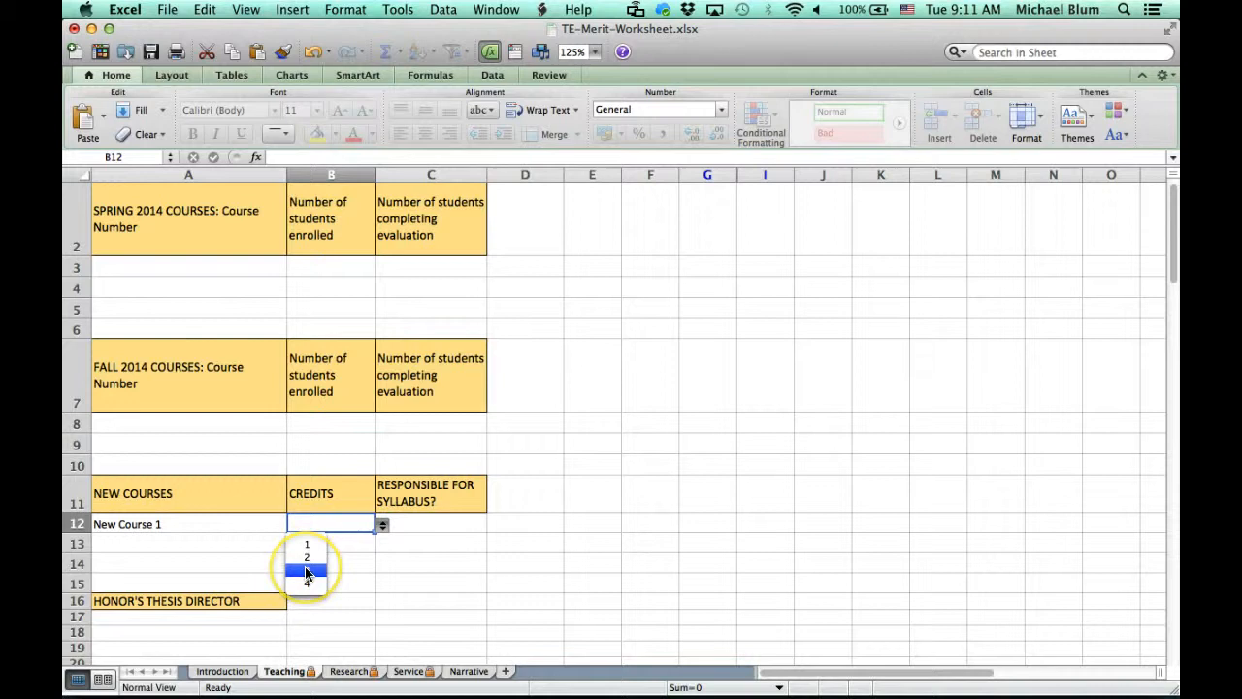
left_click(306, 570)
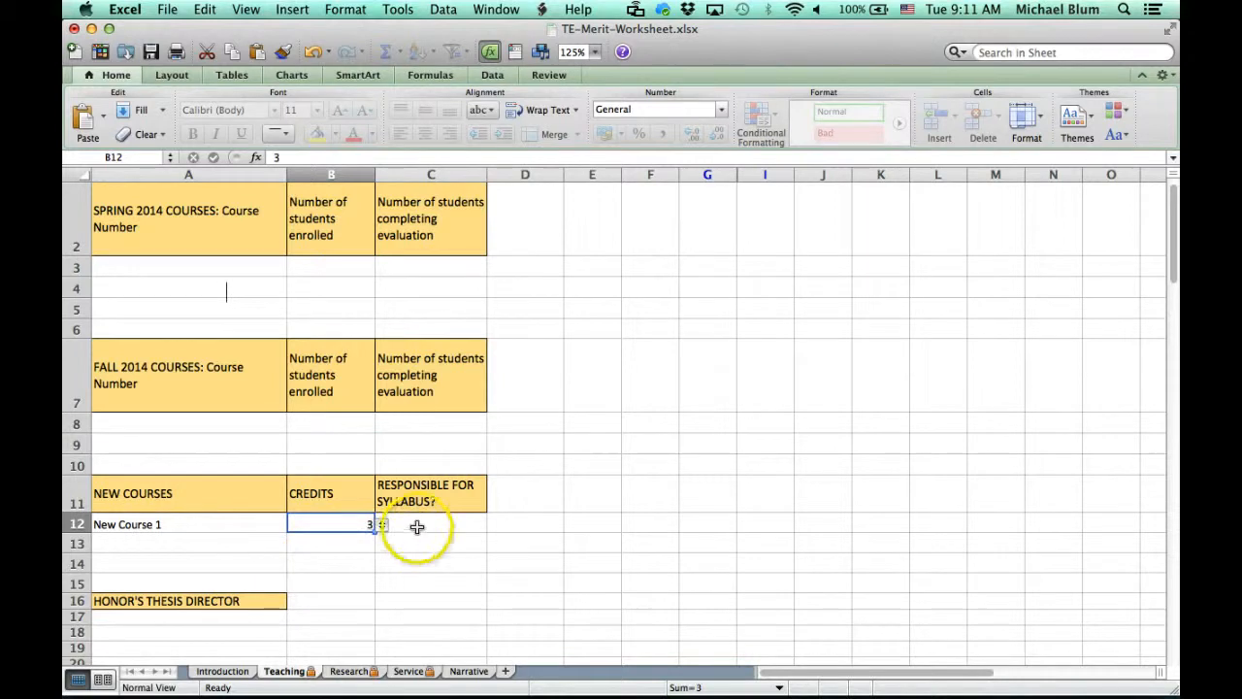
left_click(431, 524)
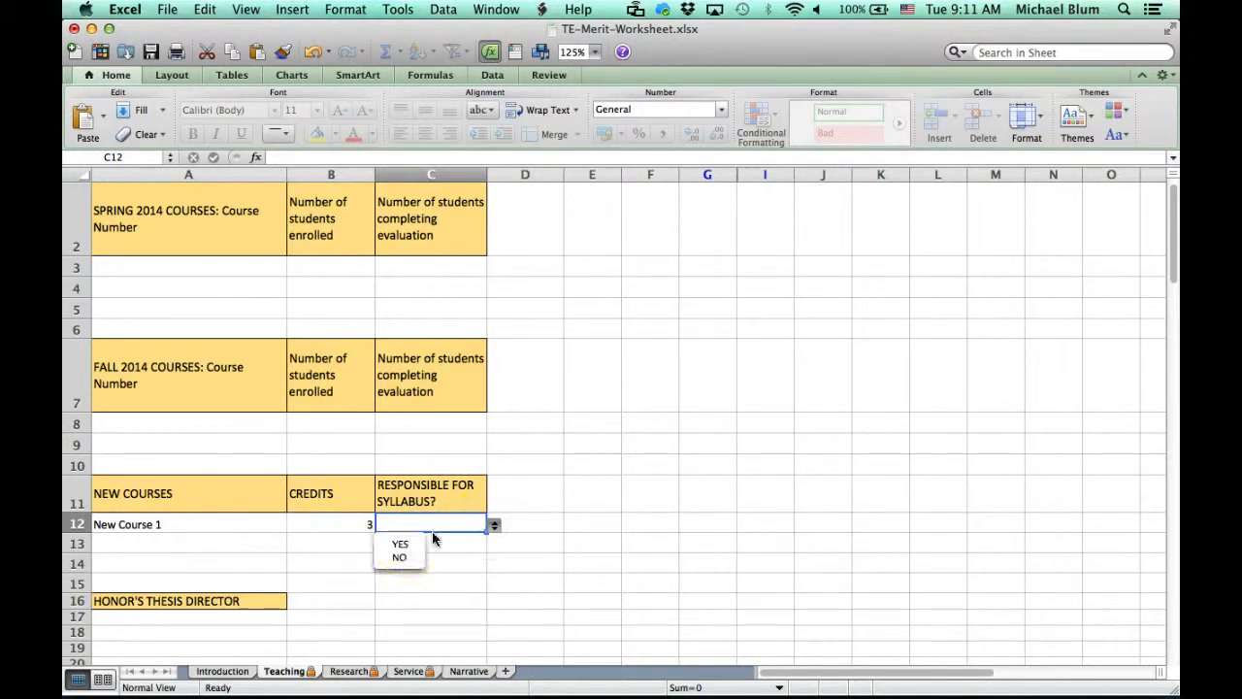
left_click(400, 543)
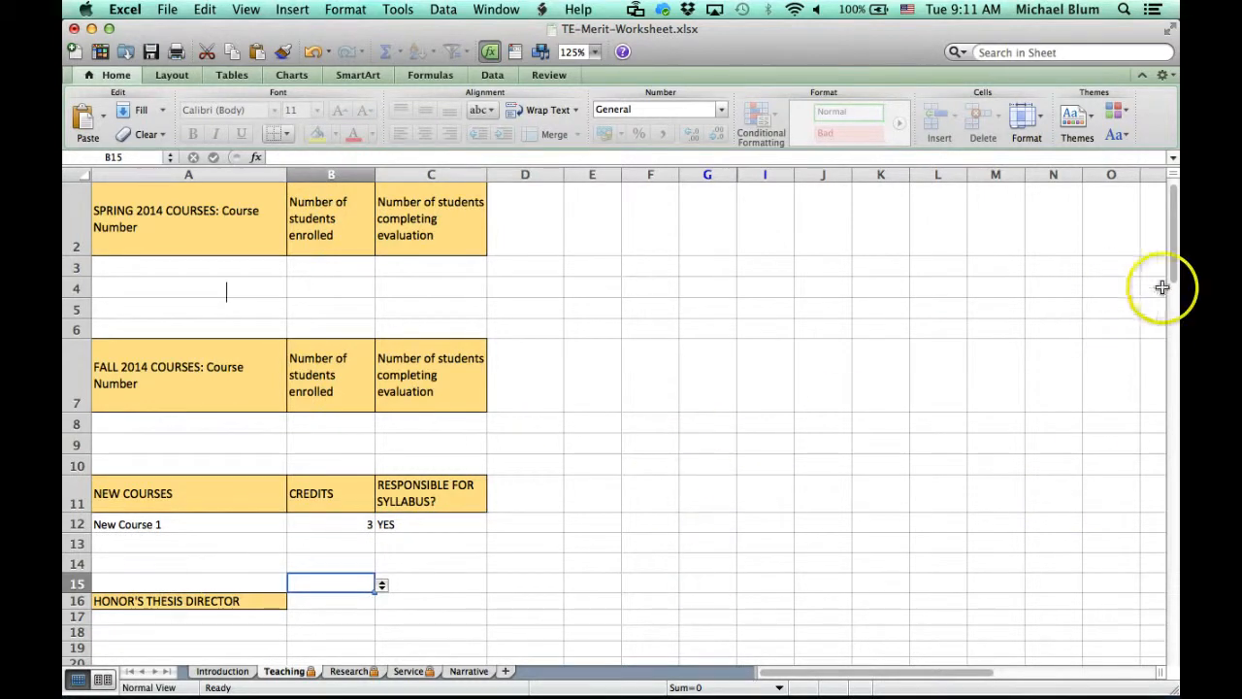
scroll("down", 3)
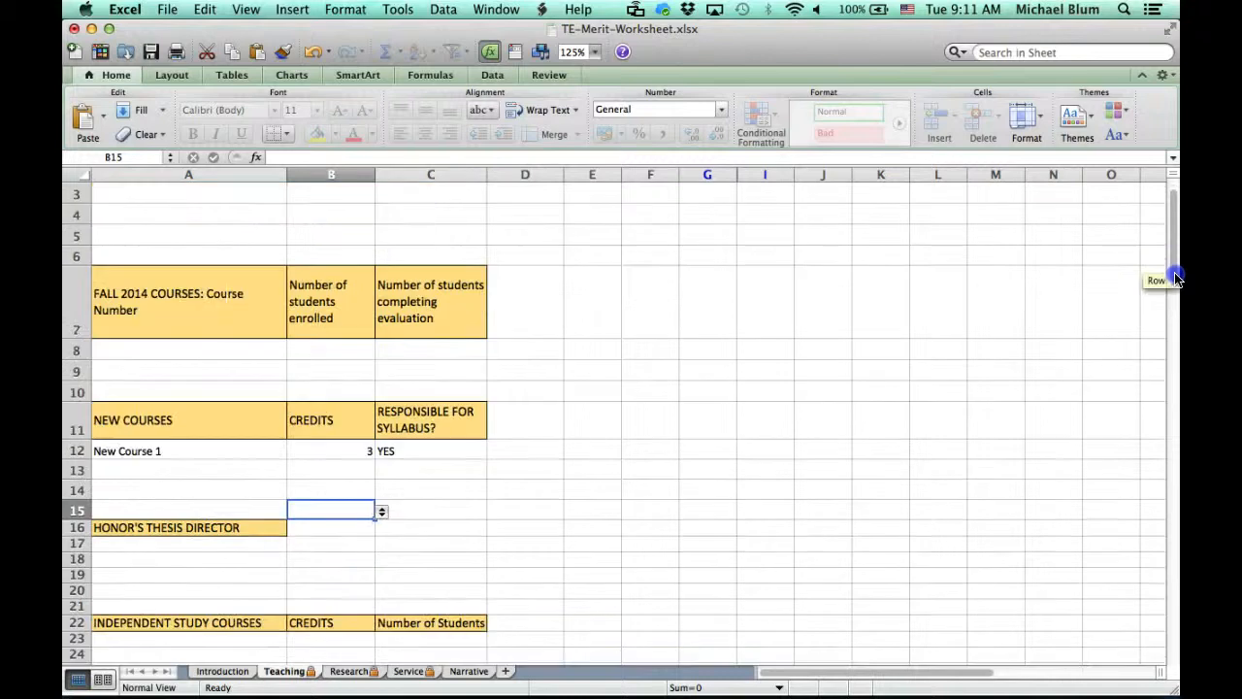
scroll("down", 3)
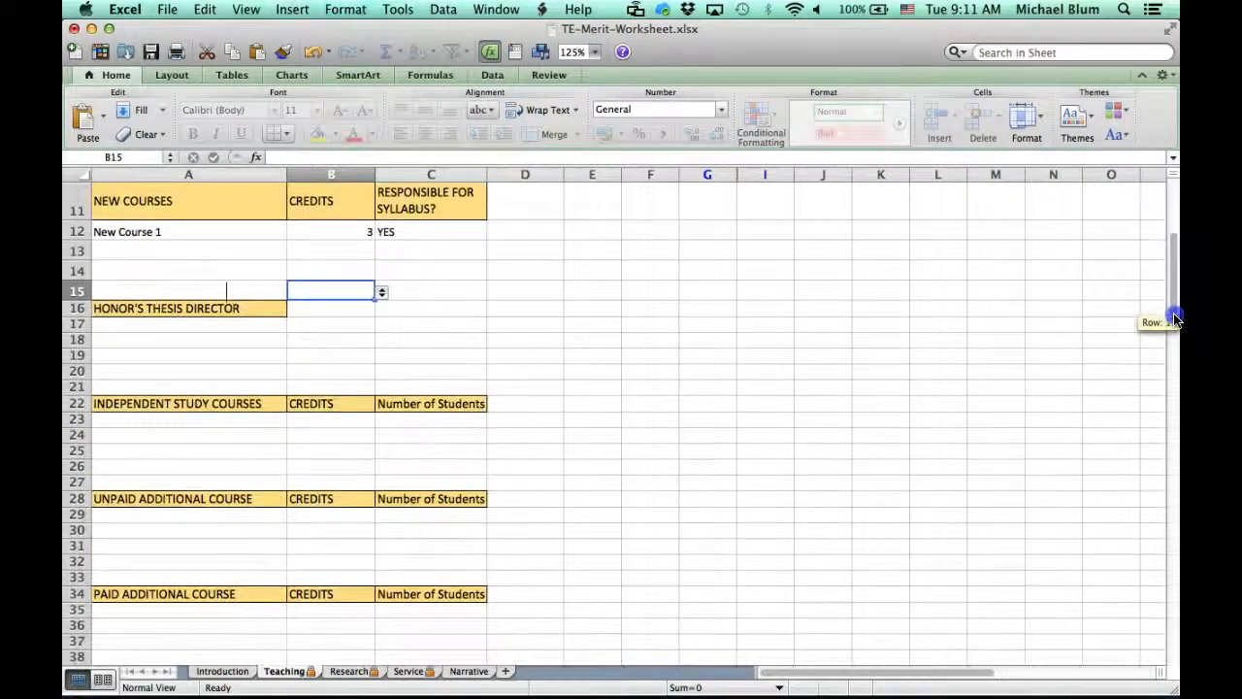
scroll("down", 3)
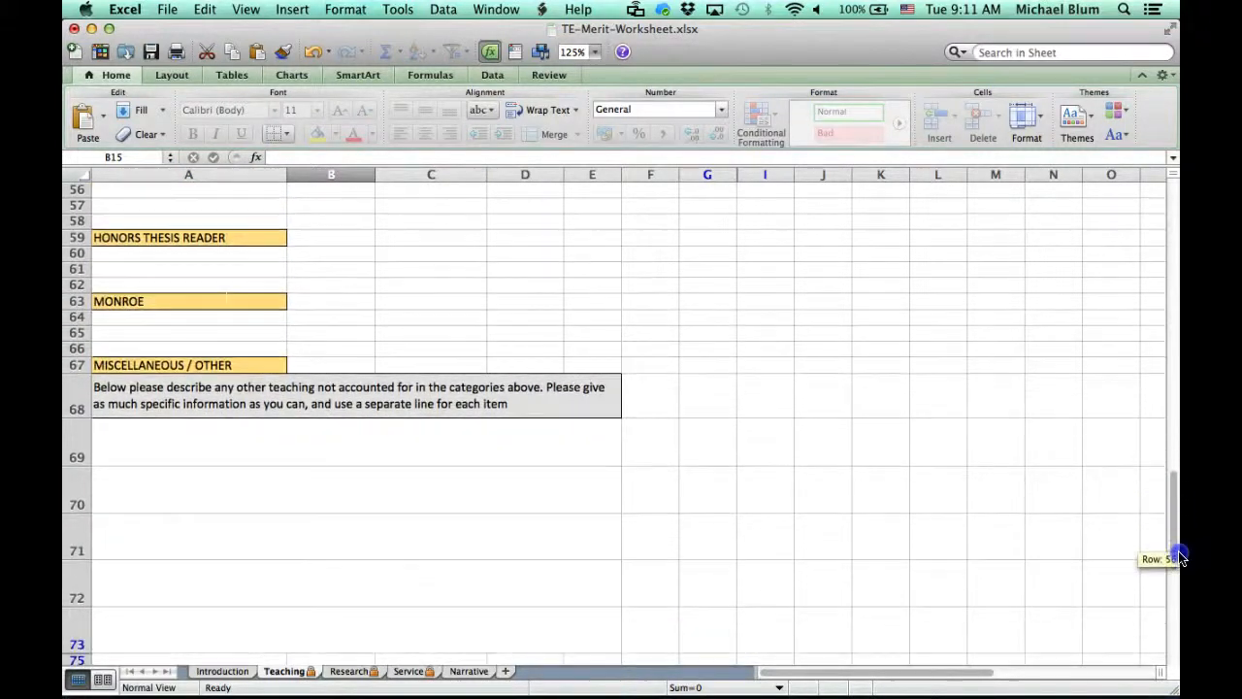
left_click(198, 445)
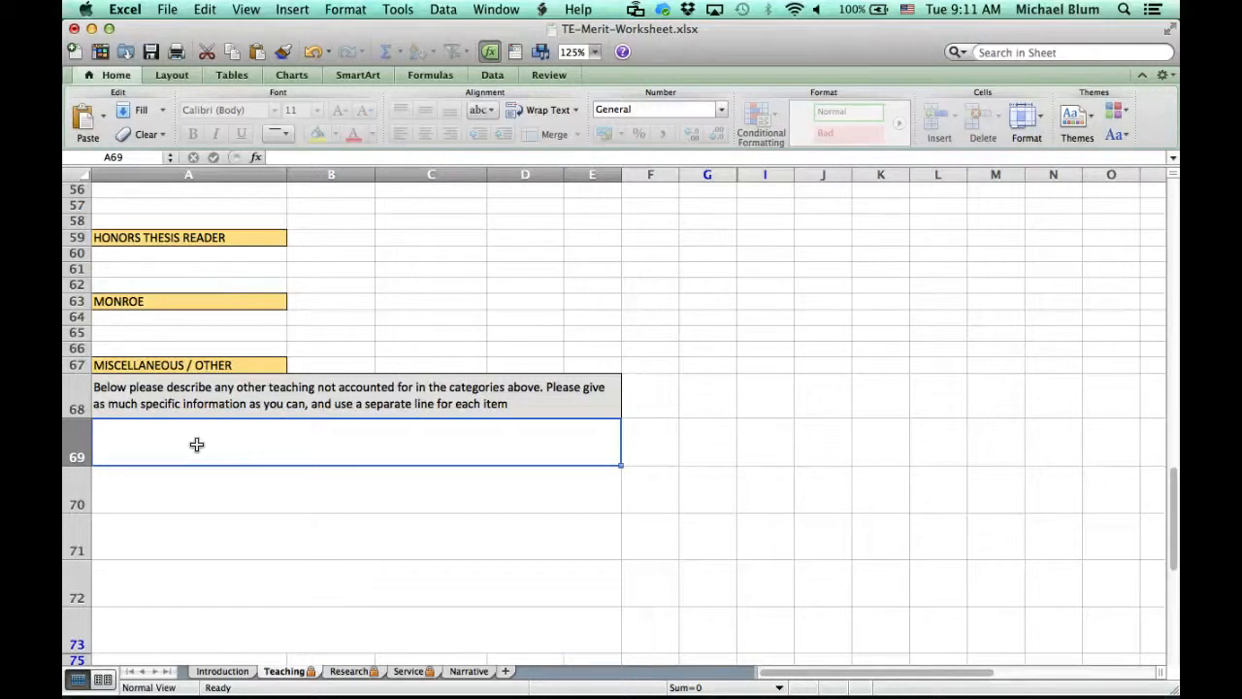
mouse_move(258, 646)
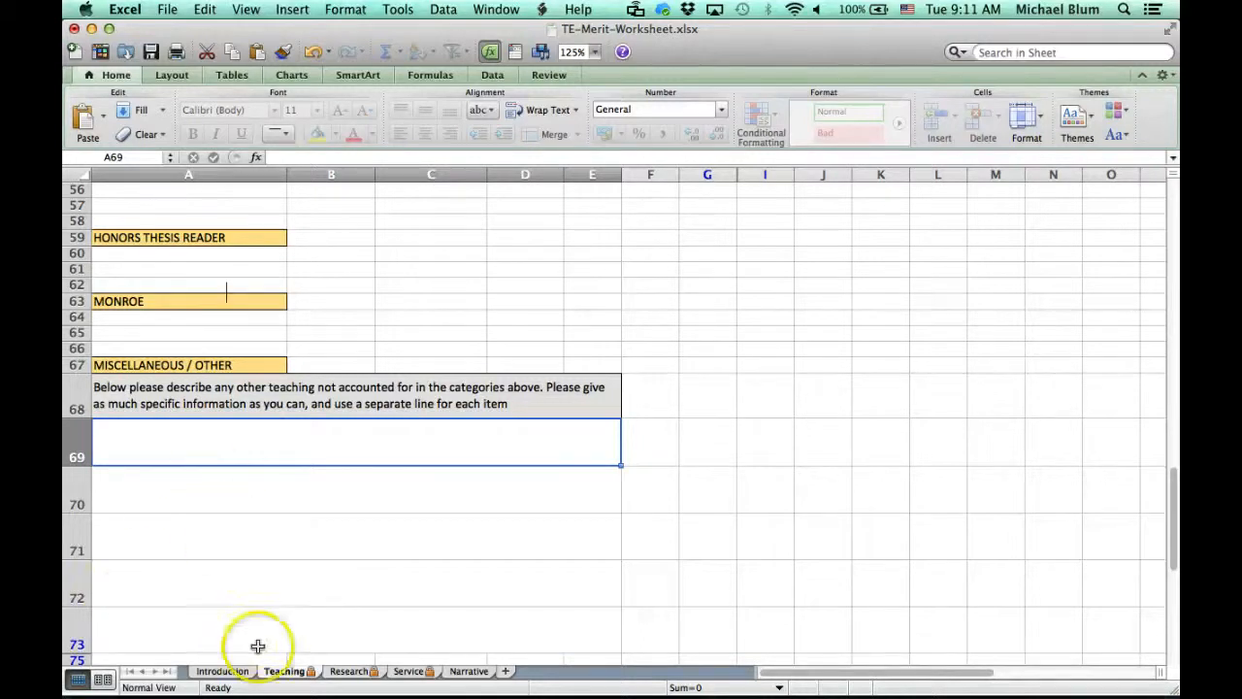
On the Research sheet, enter monograph 'Title' with year 2 and 'Full Citation Here'.
left_click(348, 671)
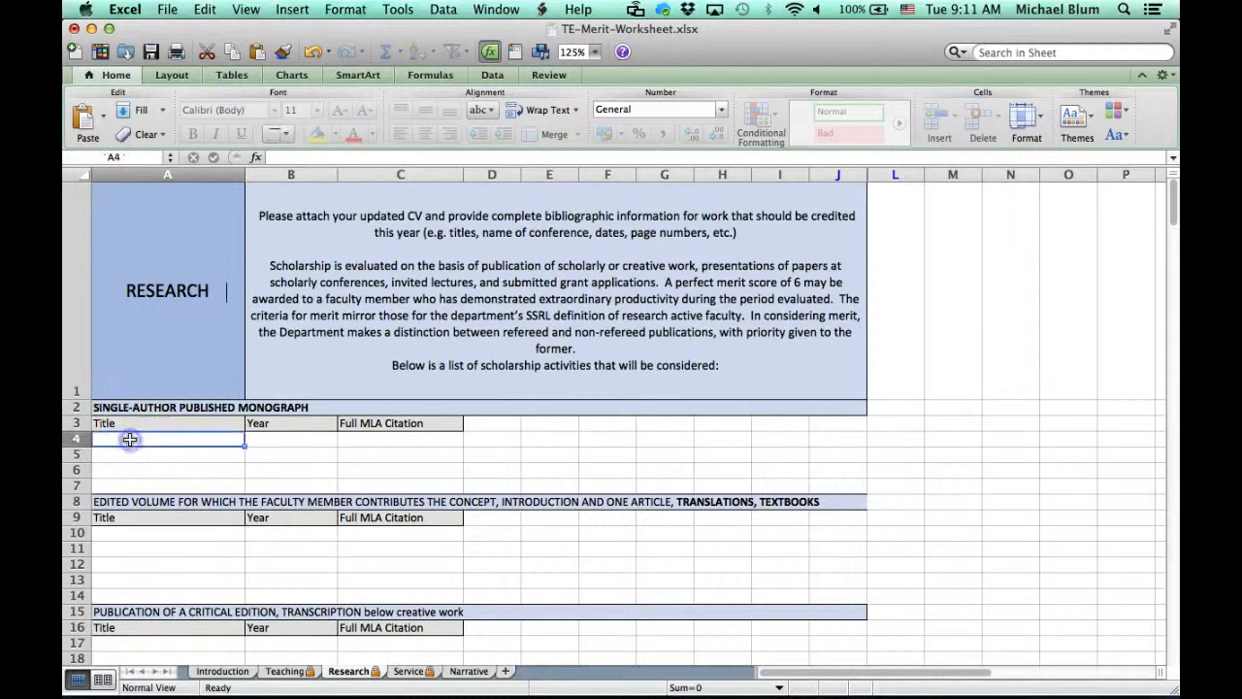
type("Title")
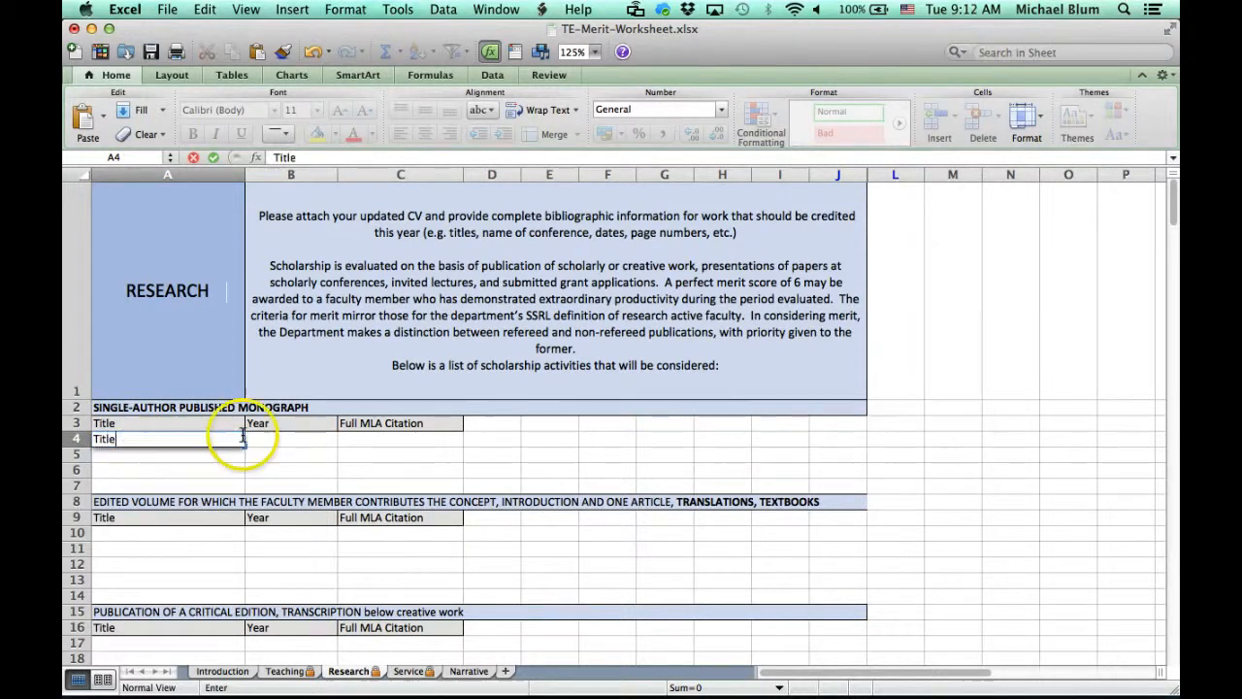
left_click(291, 438)
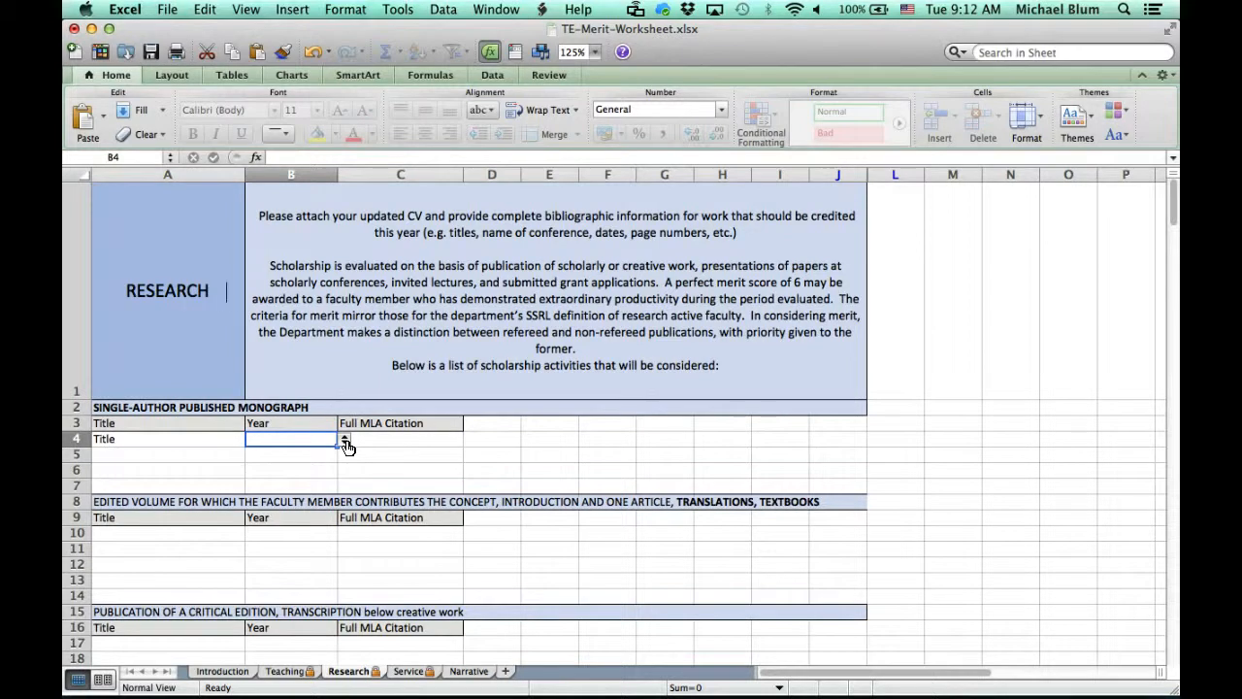
left_click(346, 439)
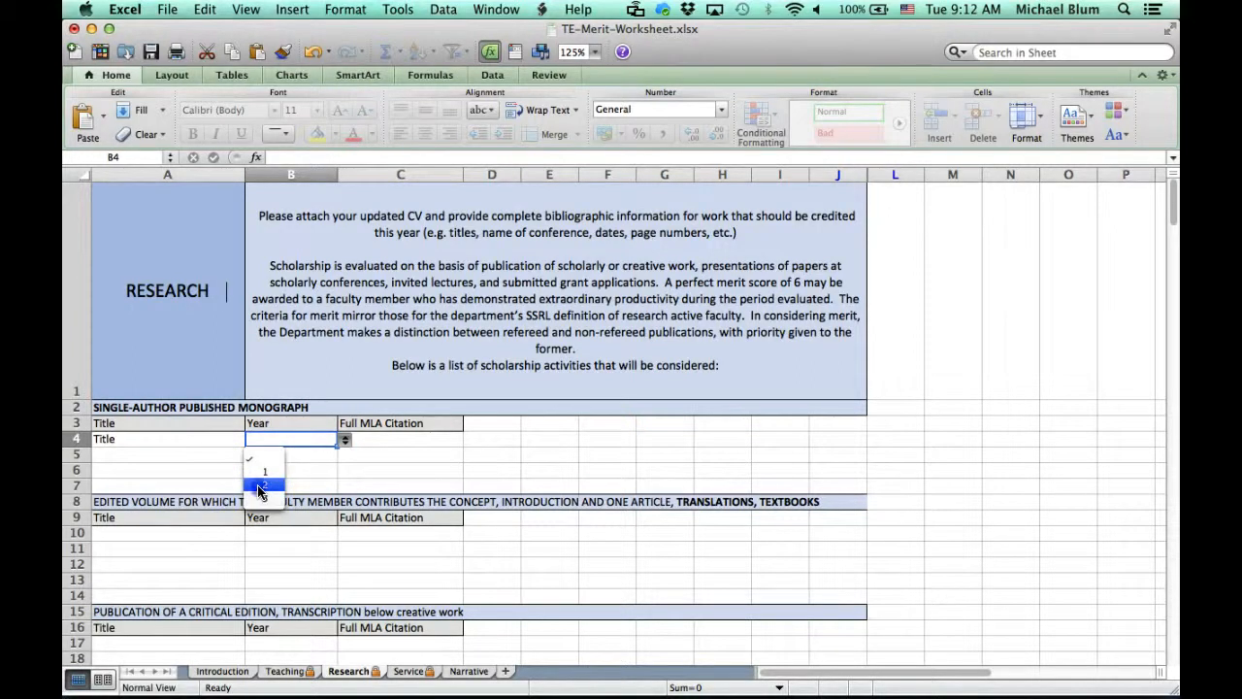
left_click(264, 486)
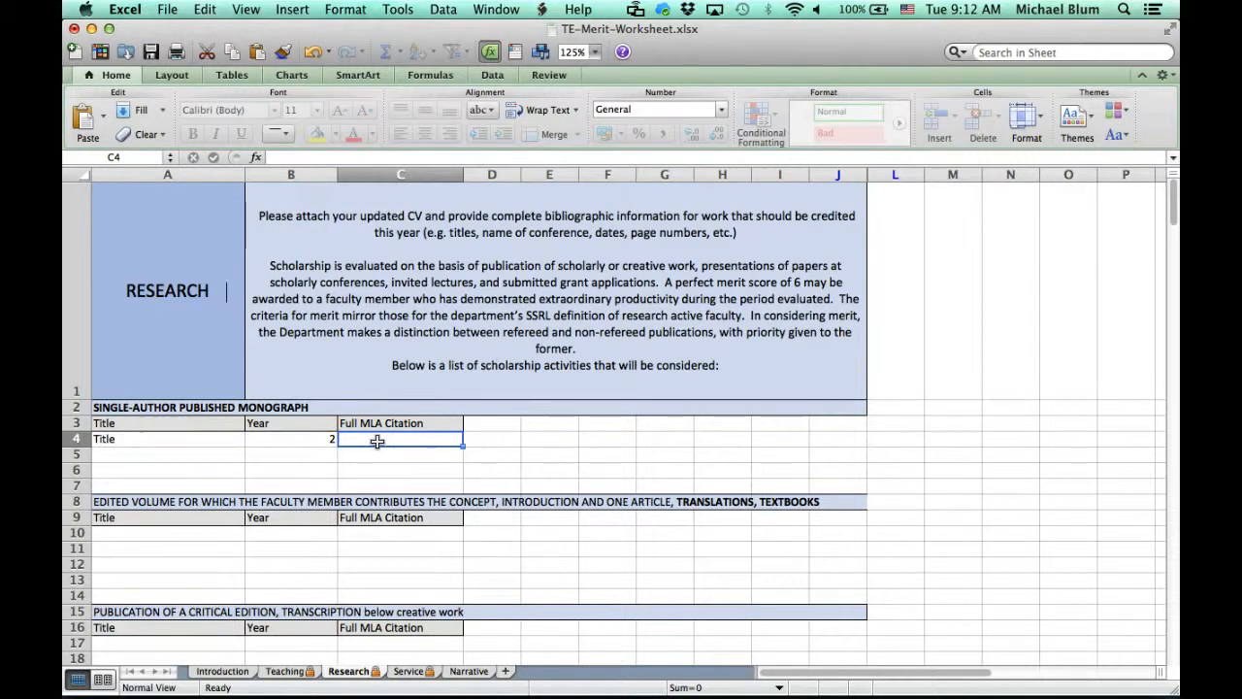
type("Full C")
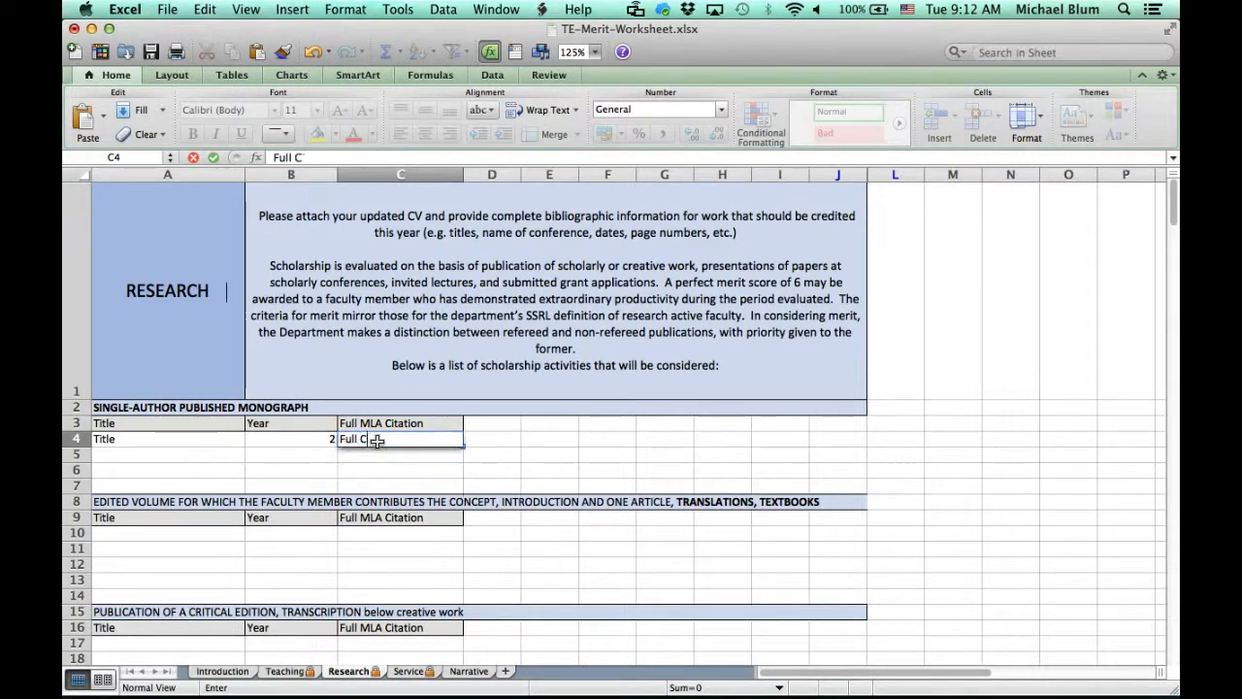
type("itation Here")
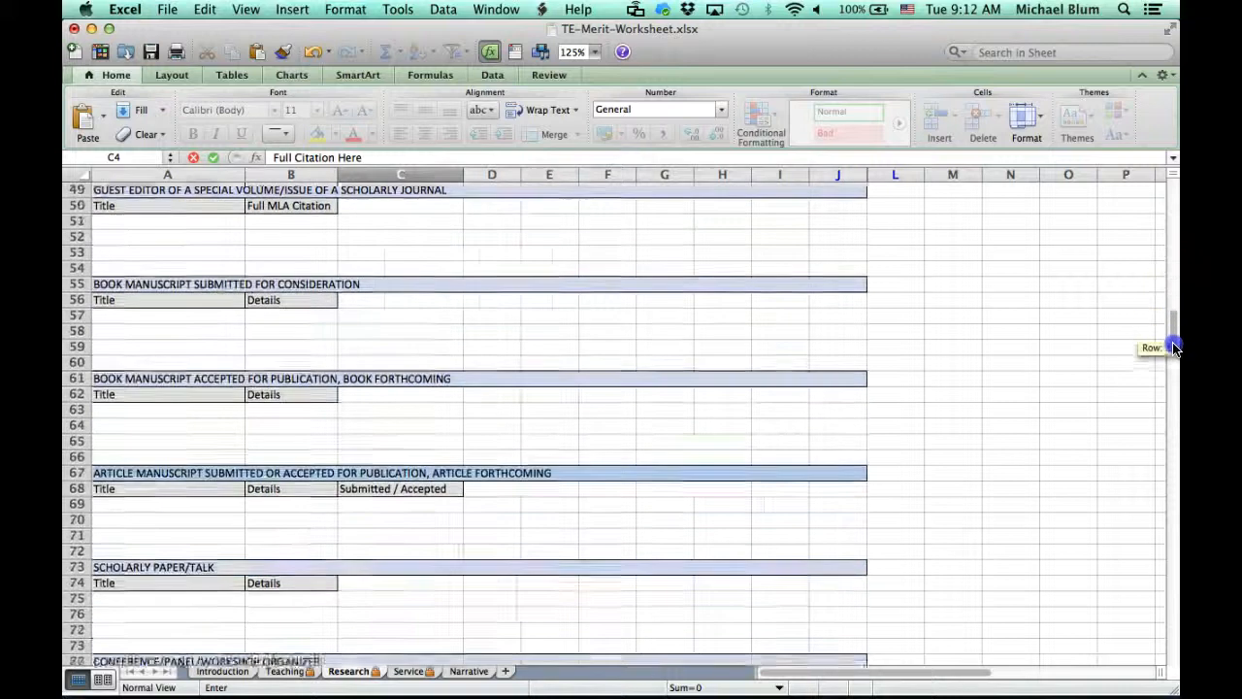
scroll("down", 3)
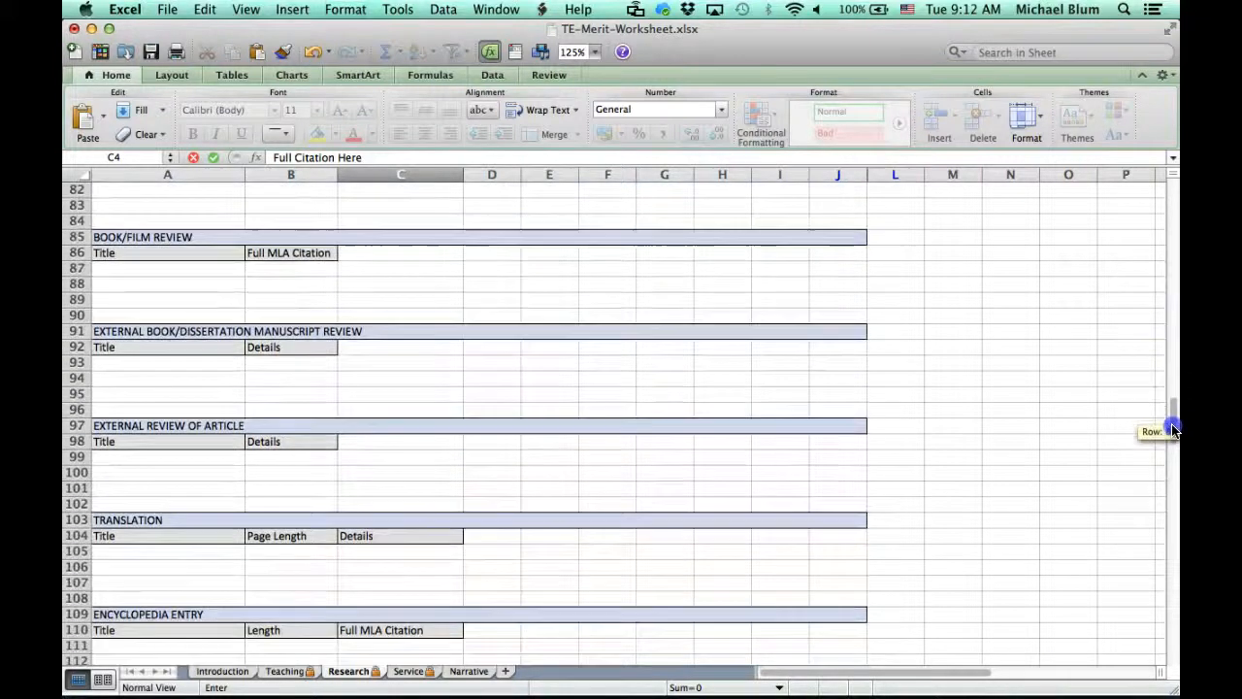
left_click_drag(1172, 431, 1172, 495)
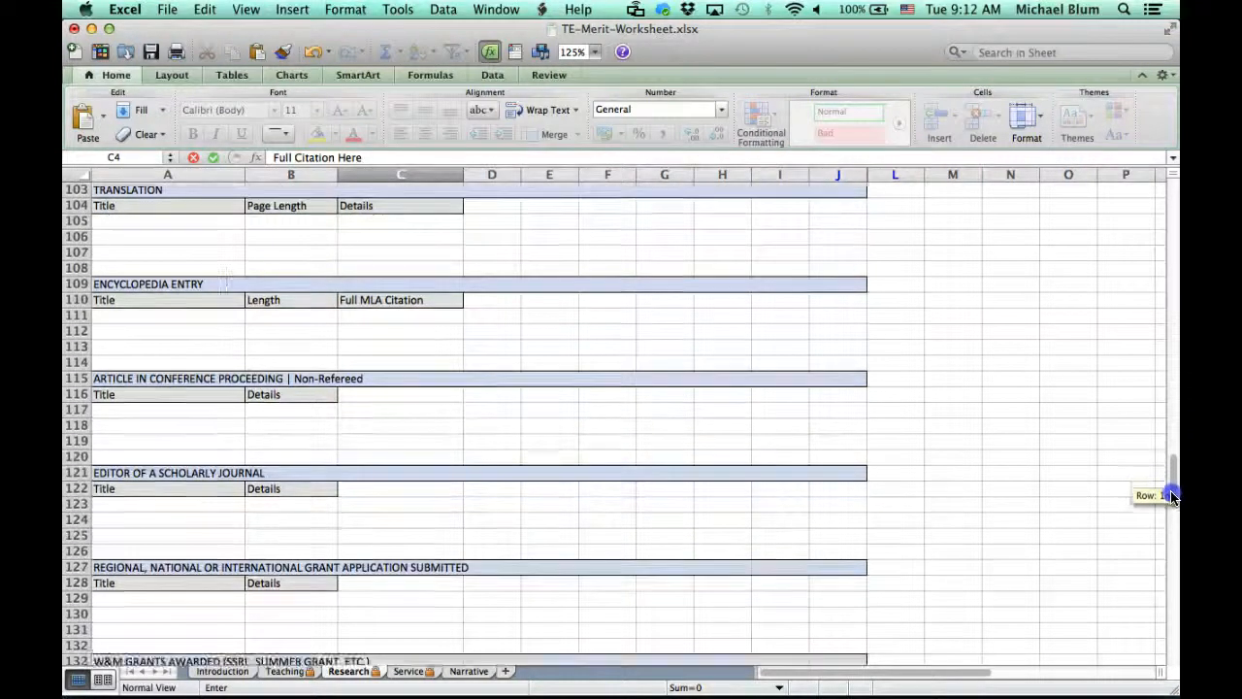
left_click_drag(1173, 495, 1172, 581)
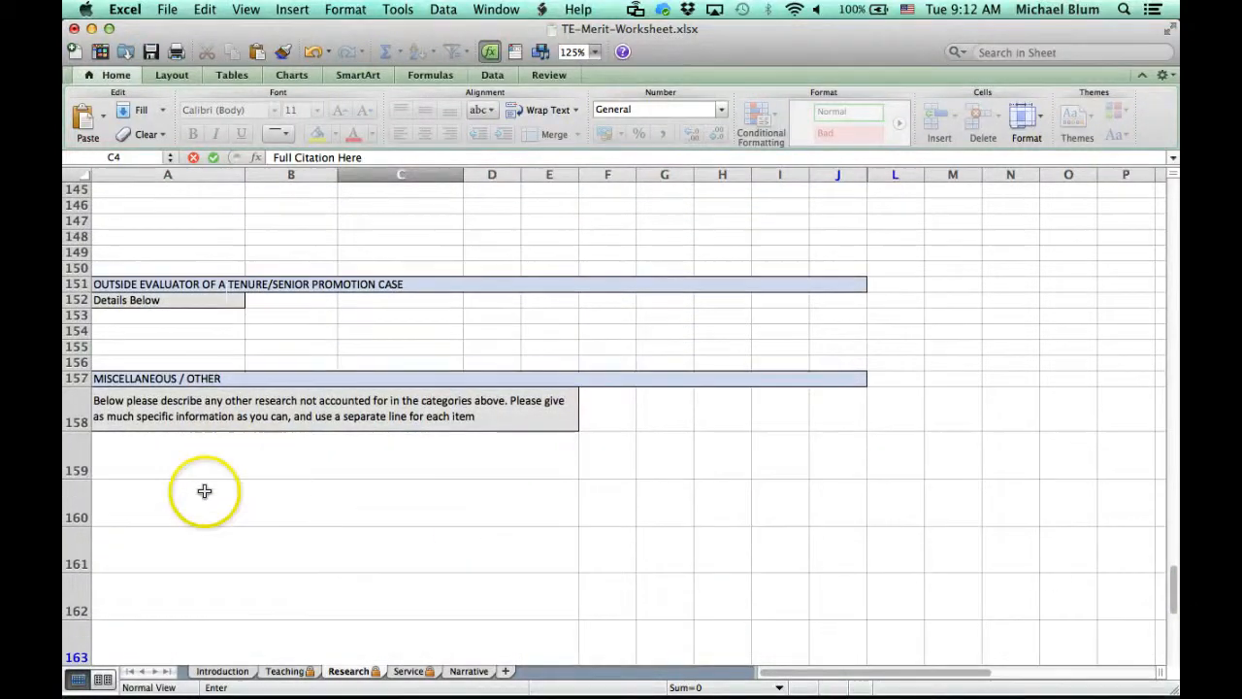
mouse_move(159, 455)
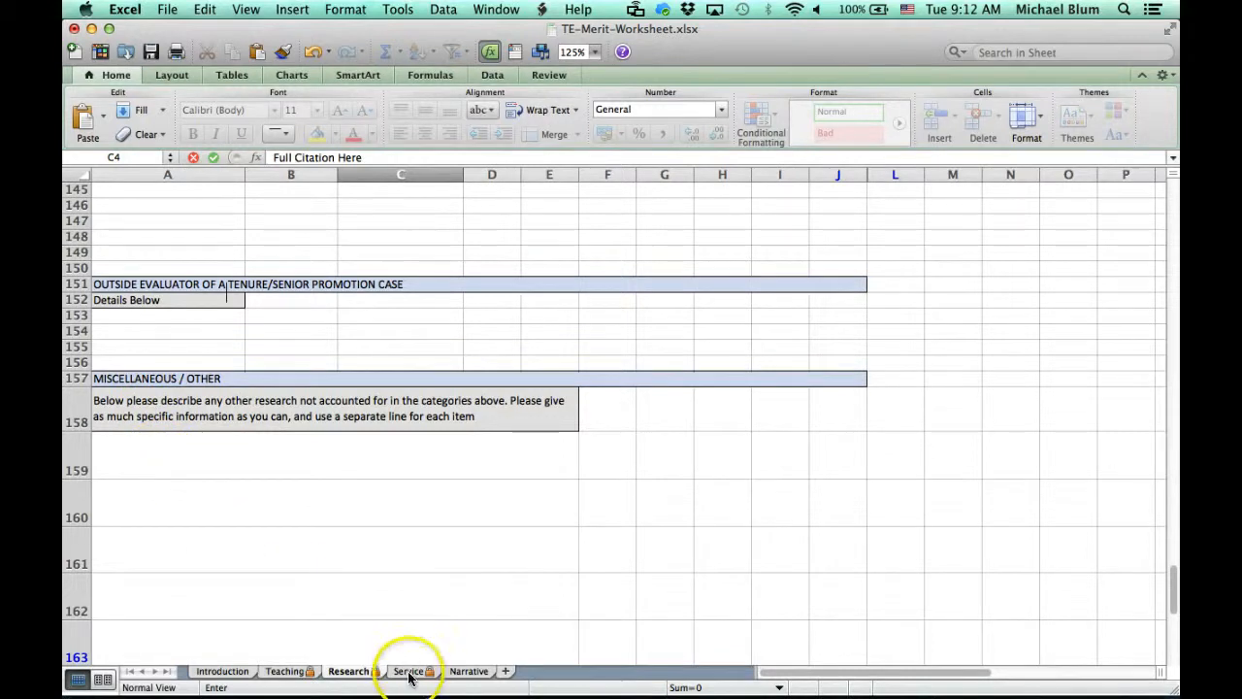
Look at the Service sheet, then move on to the Narrative sheet.
left_click(407, 672)
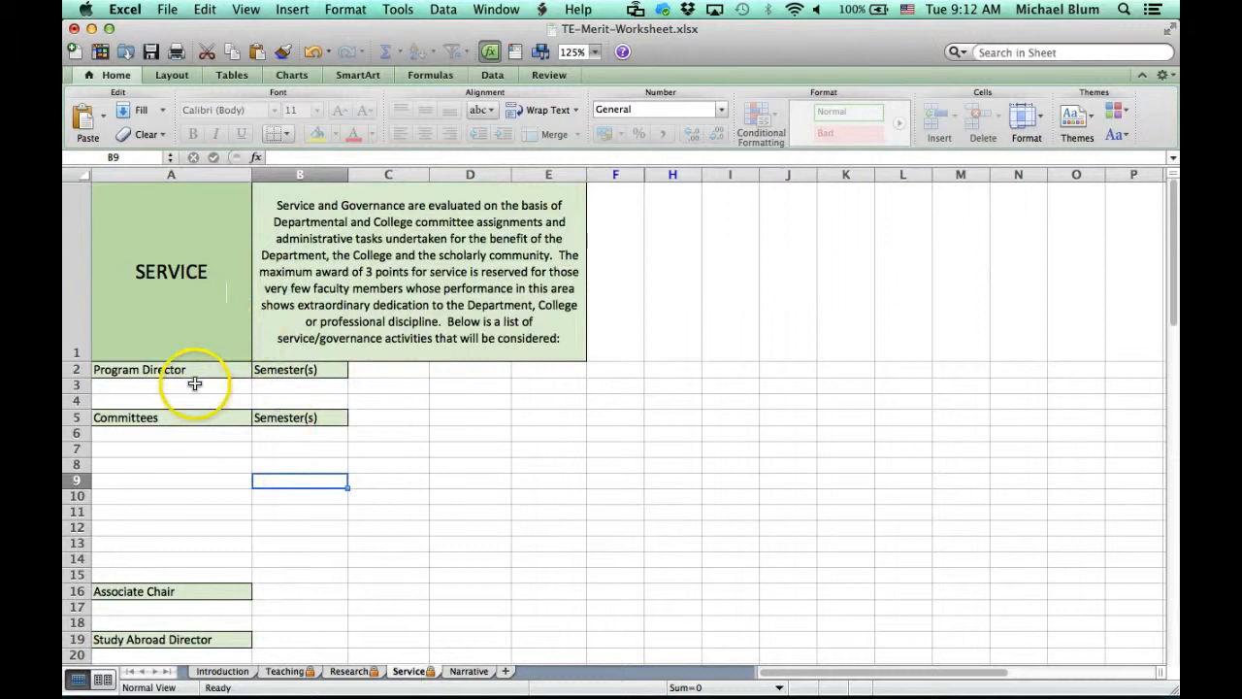
mouse_move(438, 590)
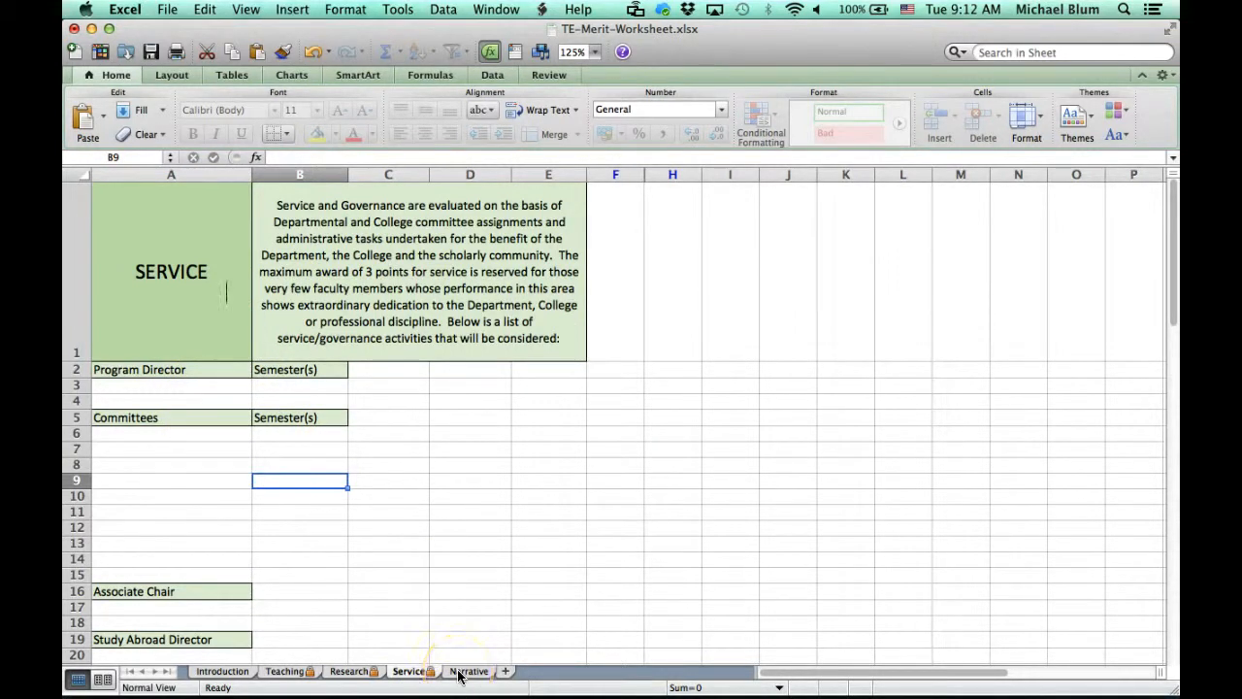
left_click(470, 671)
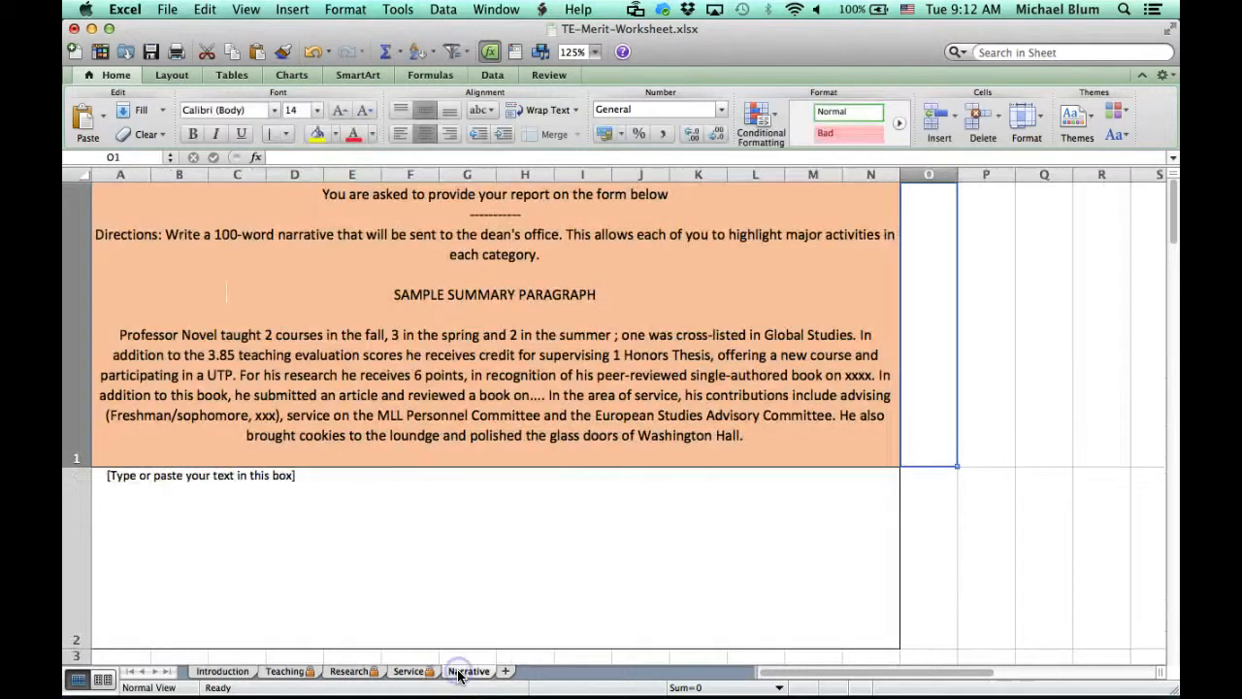
left_click(470, 672)
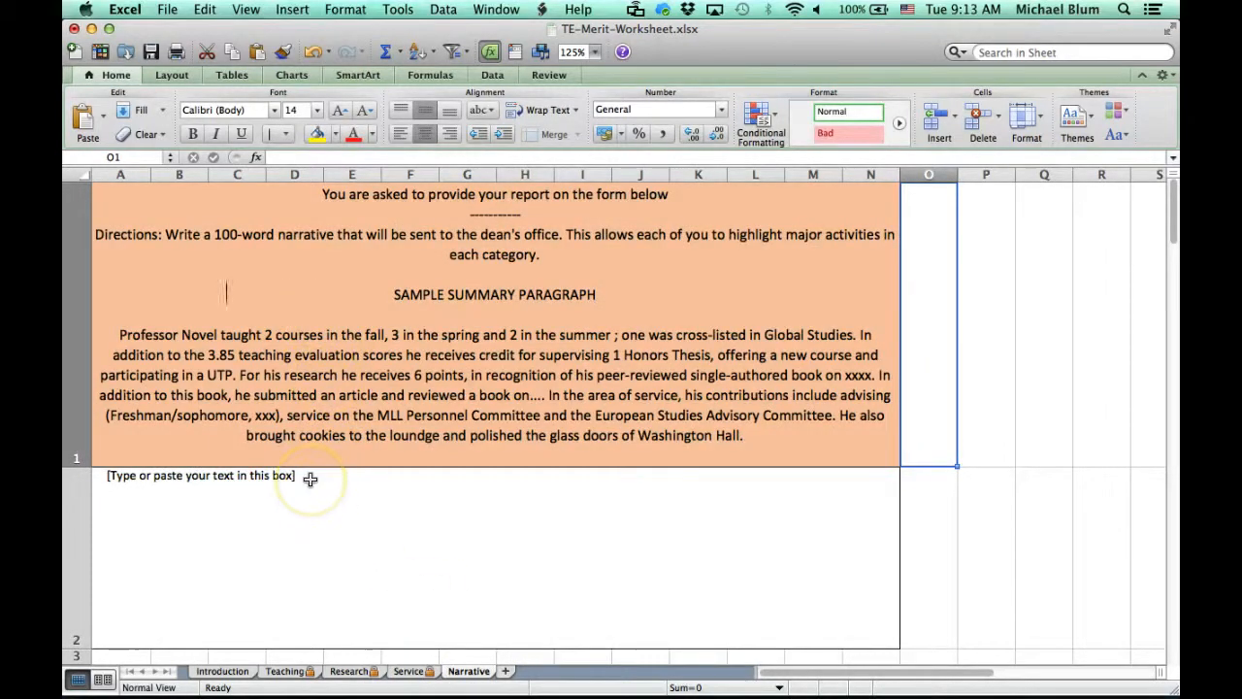
left_click(311, 476)
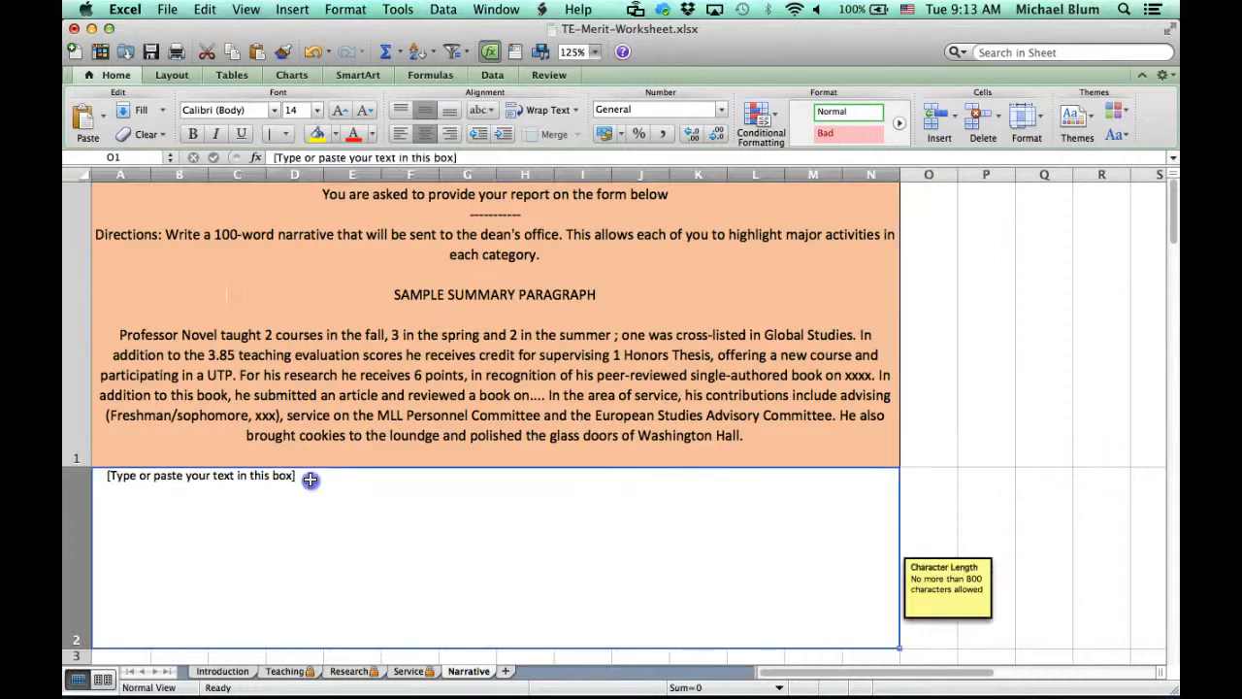
left_click(242, 476)
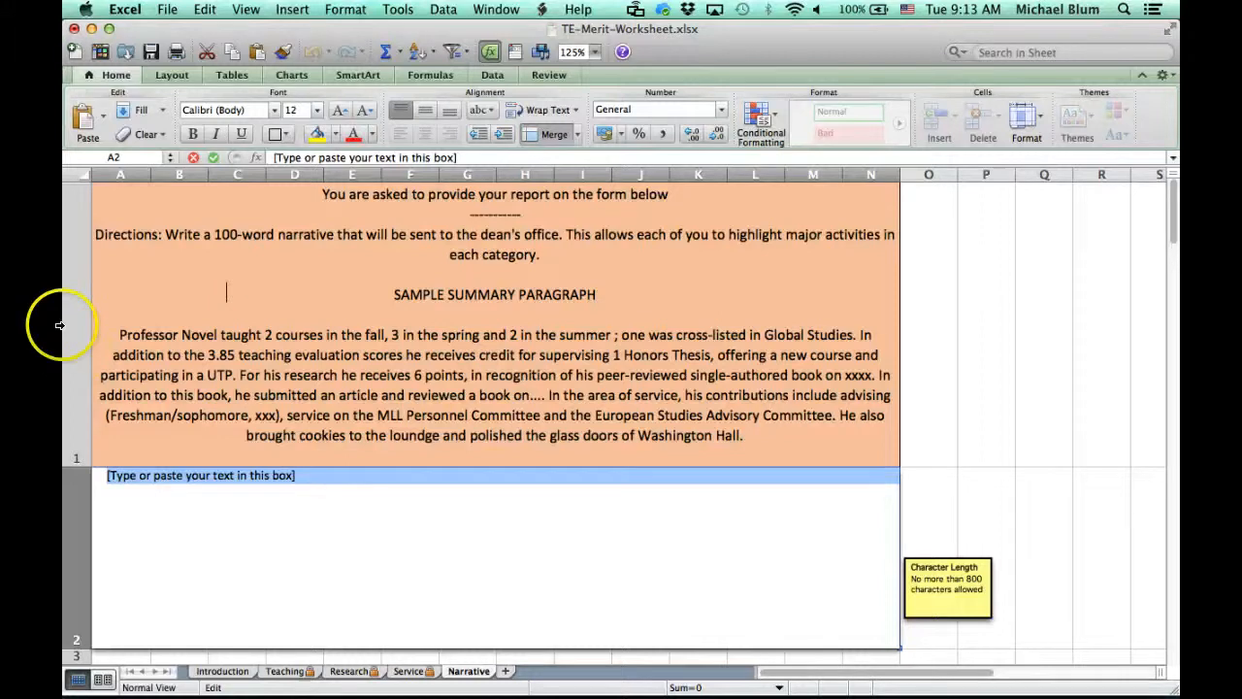
Bring up Save As from the File menu to store the workbook under a new name.
left_click(167, 8)
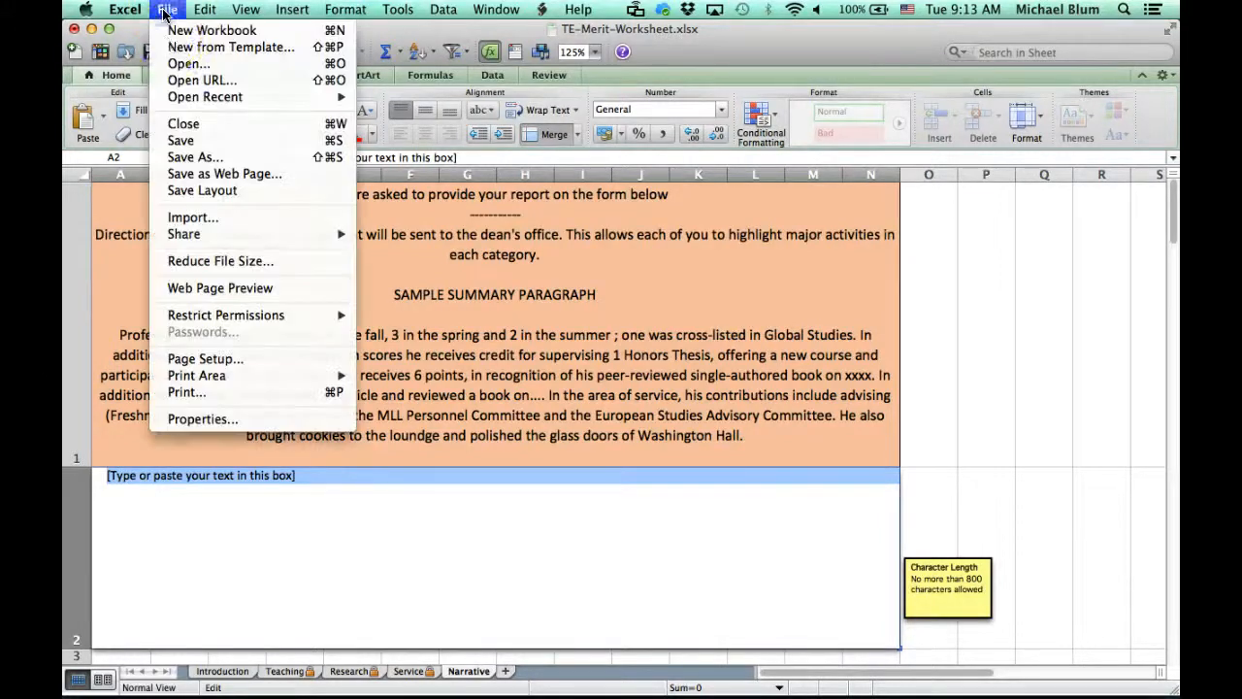
mouse_move(180, 140)
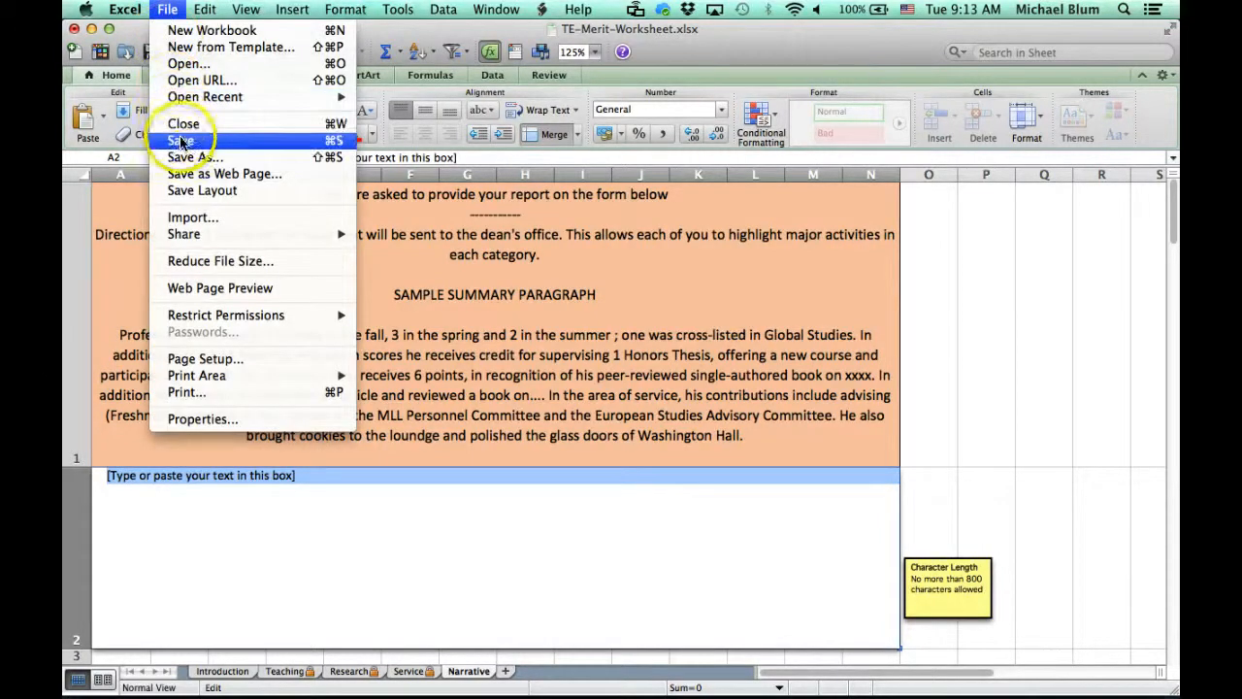
mouse_move(190, 157)
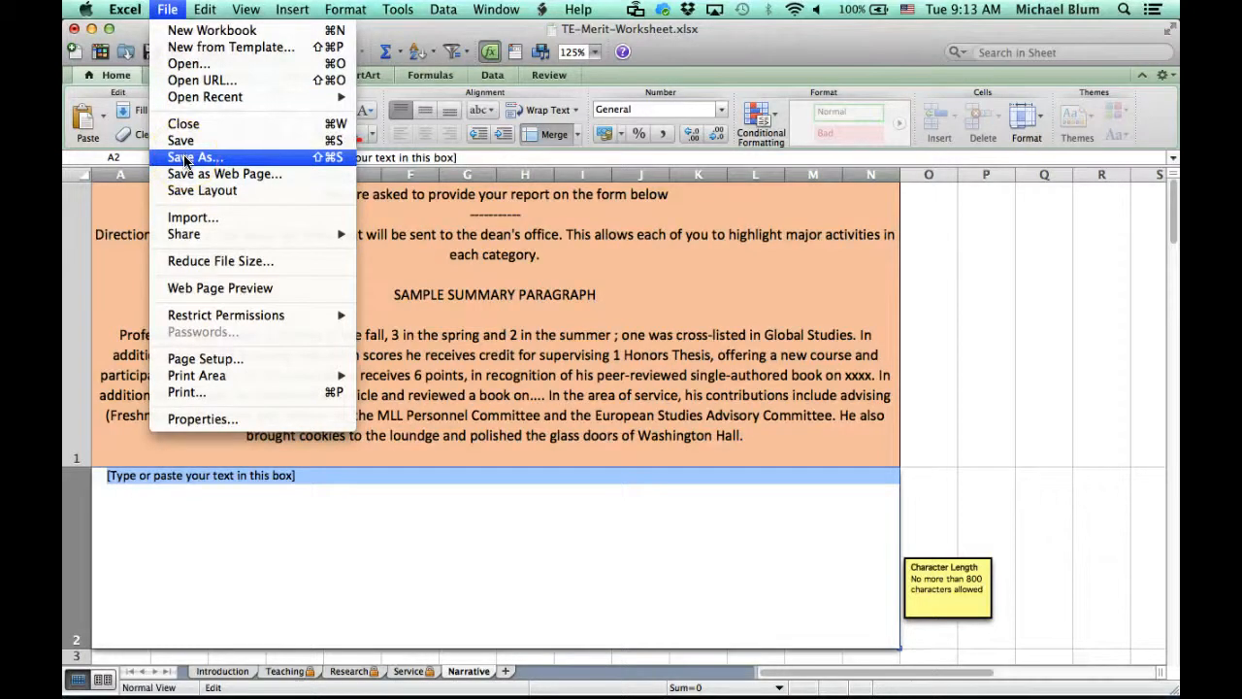
left_click(194, 155)
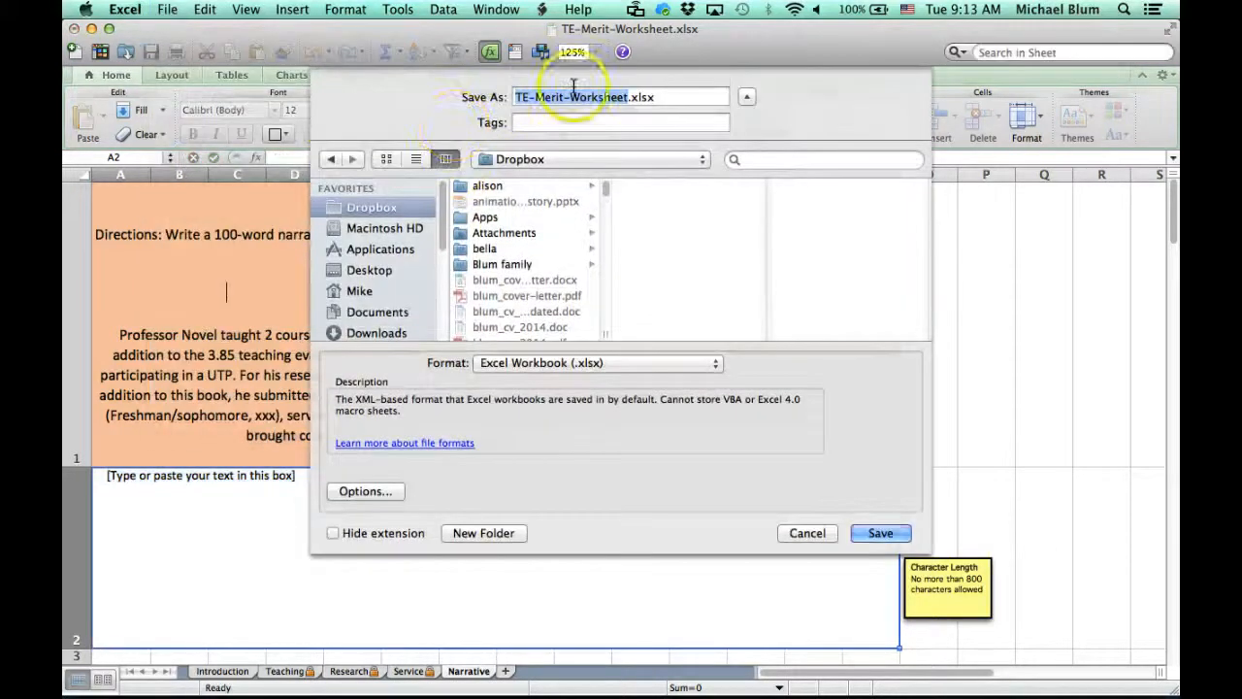
Name the file blum_eval.xlsx and choose Desktop as the save destination.
type("blum_eval.xlsx")
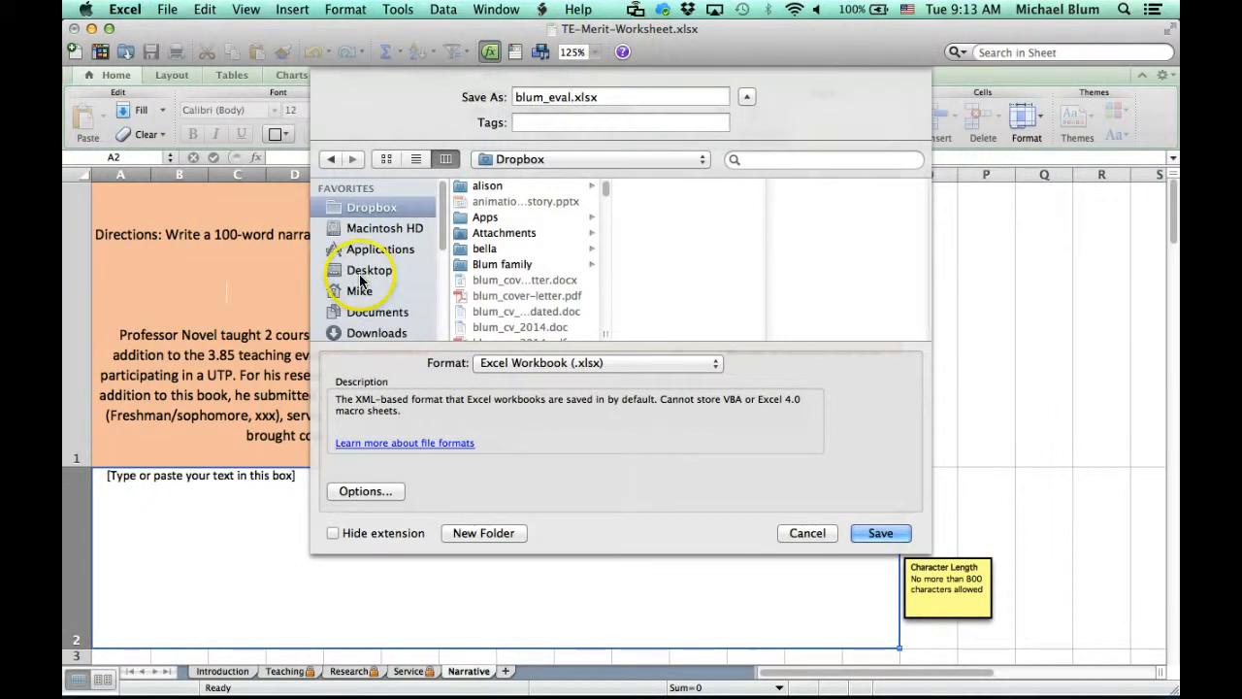
left_click(369, 270)
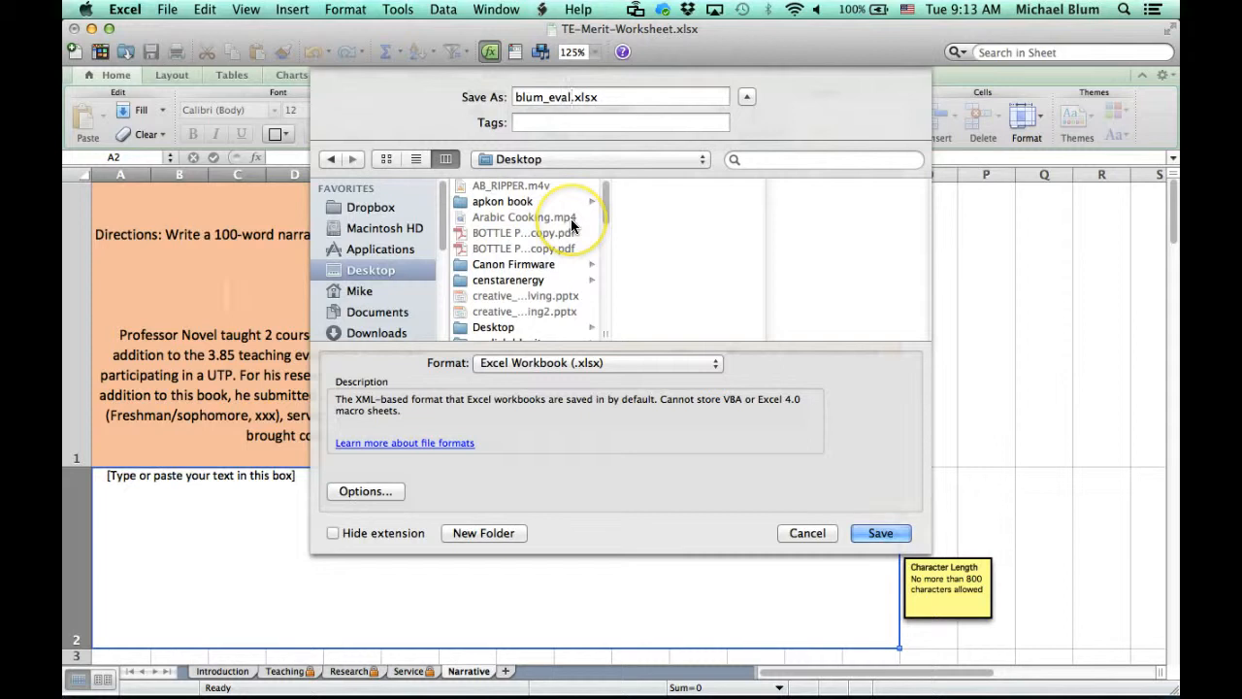